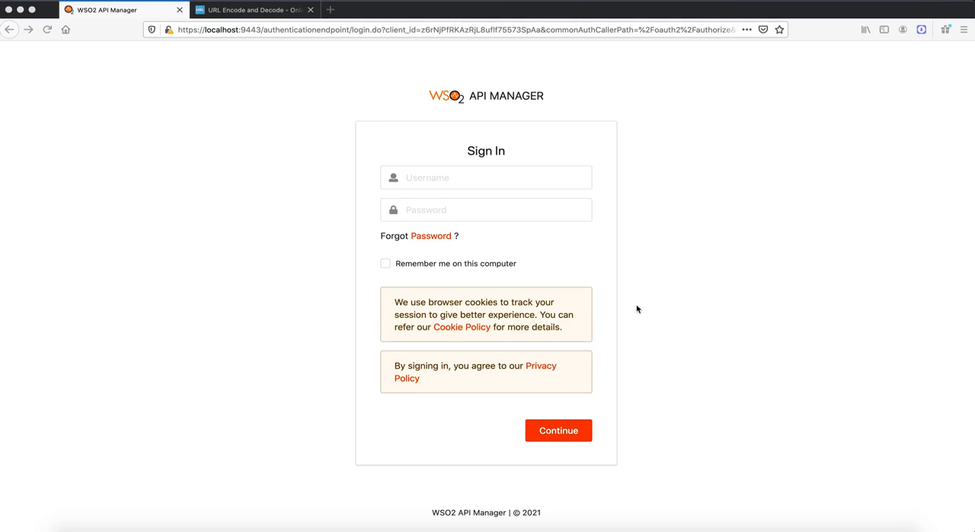
mouse_move(547, 203)
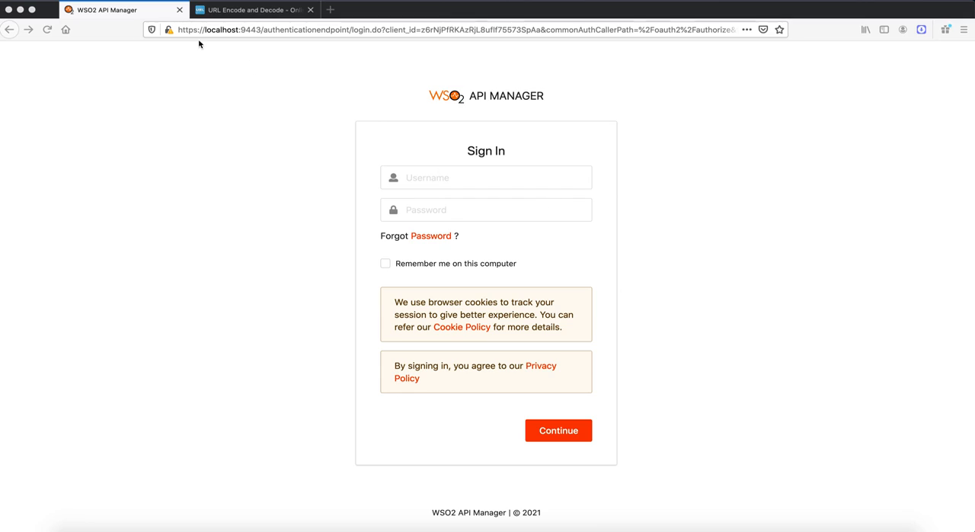
mouse_move(463, 228)
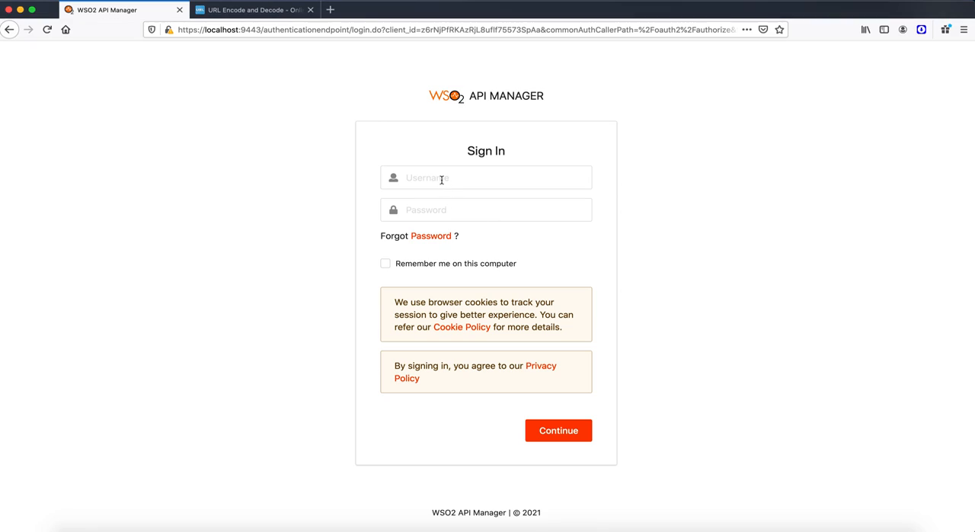
Step: Sign in with username admin and continue to the Publisher portal
type("admin")
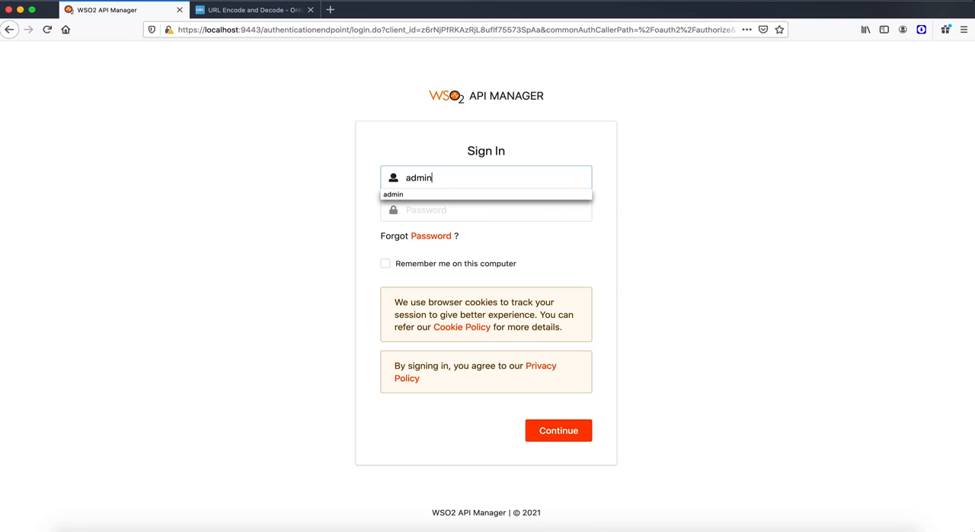
left_click(557, 429)
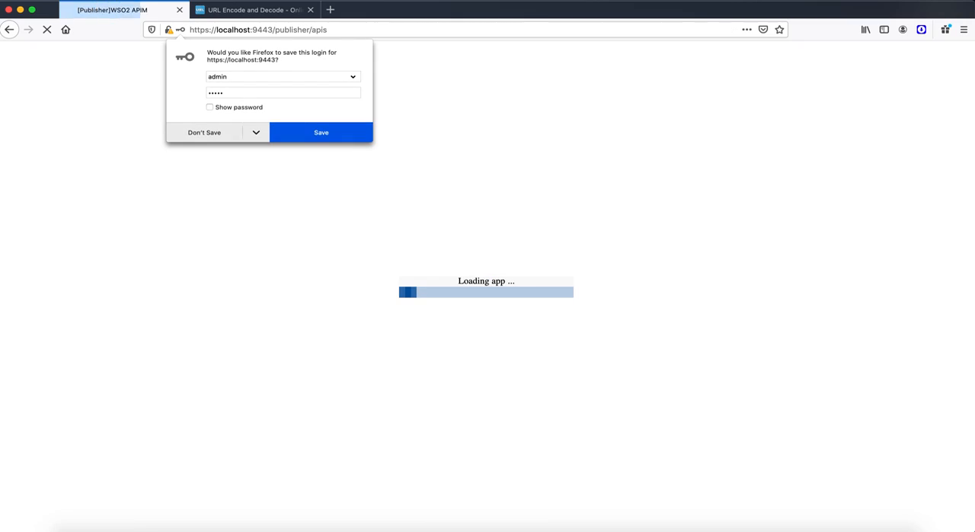
Step: Decline the browser's save-login prompt and deploy the sample PizzaShackAPI 1.0.0
left_click(204, 132)
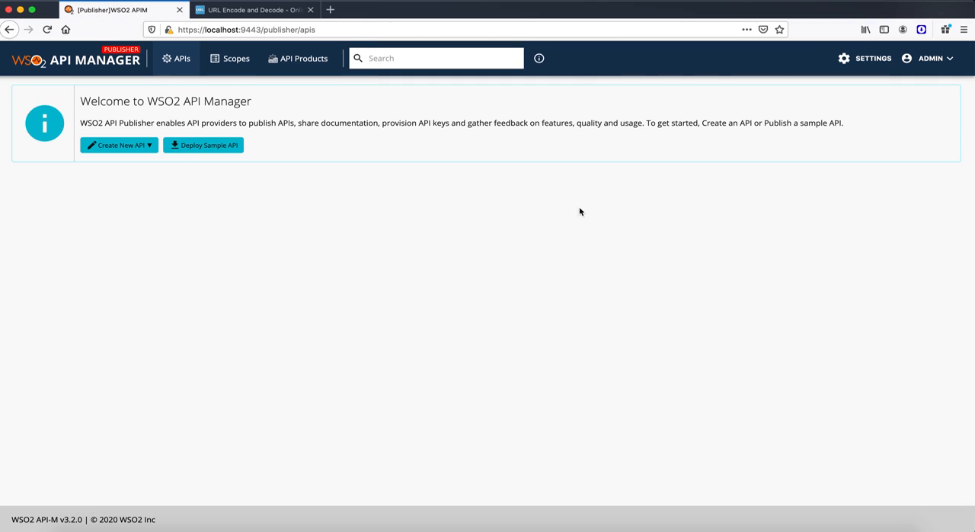
mouse_move(617, 292)
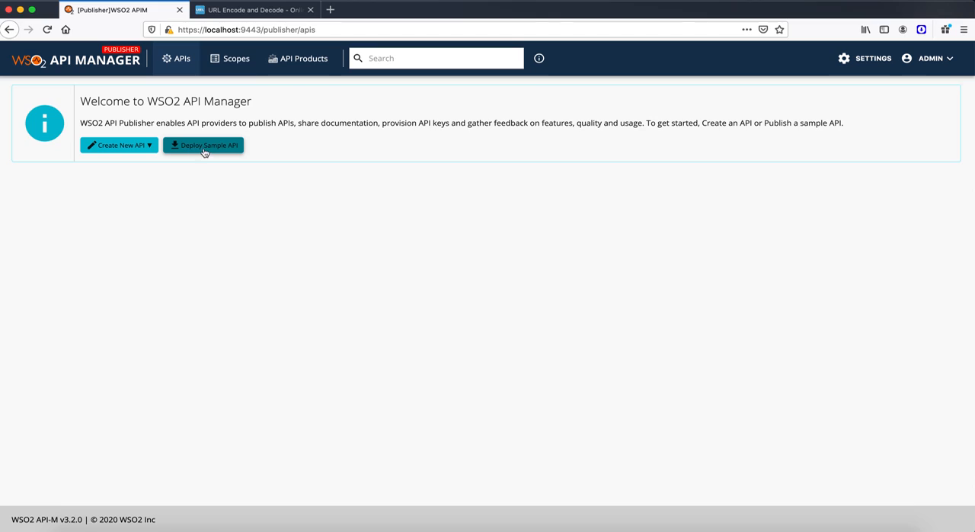
left_click(204, 145)
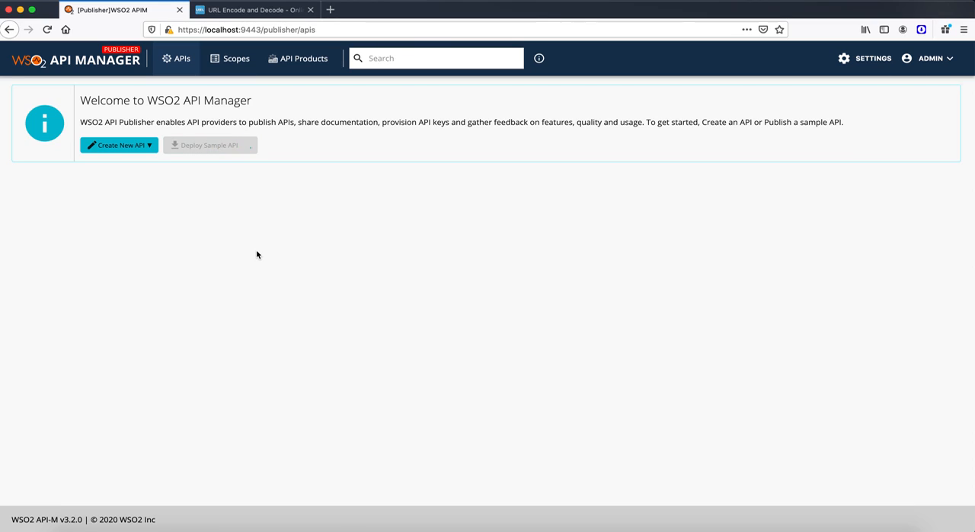
left_click(209, 145)
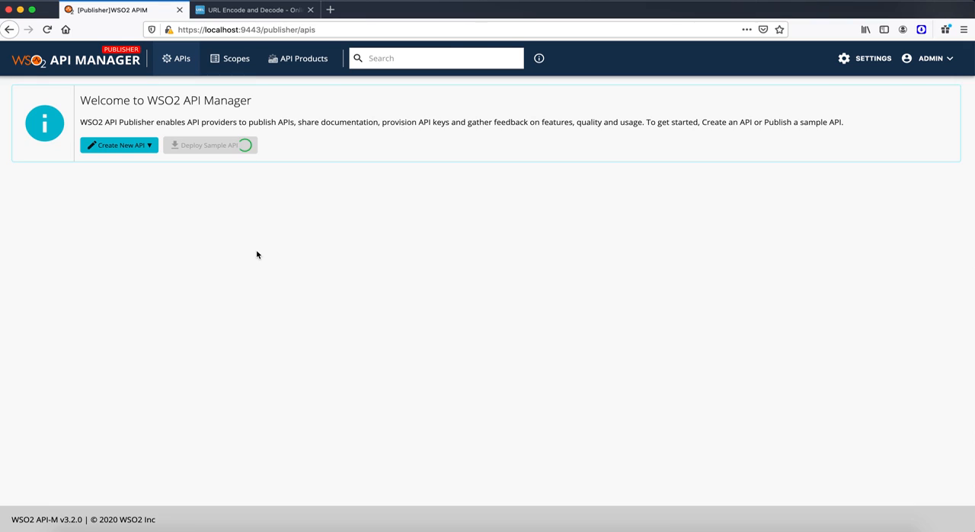
left_click(209, 145)
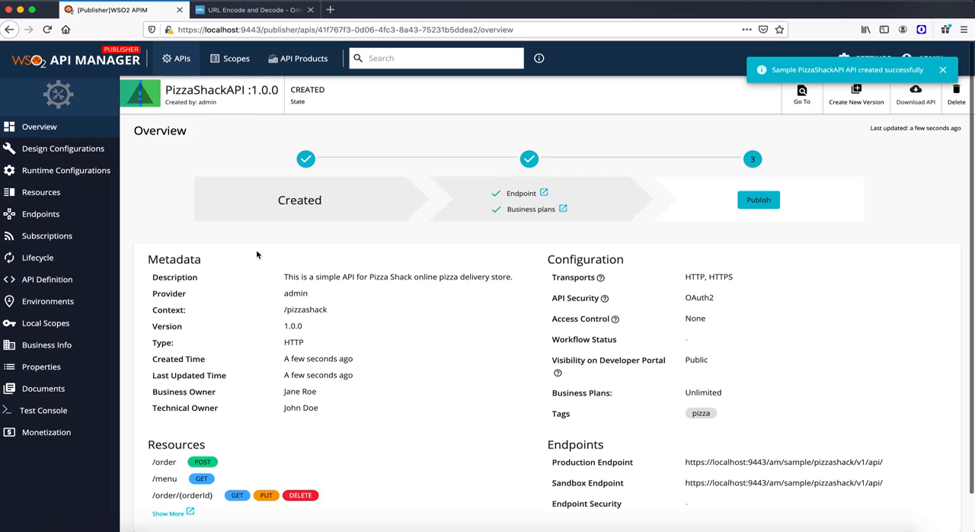
mouse_move(42, 218)
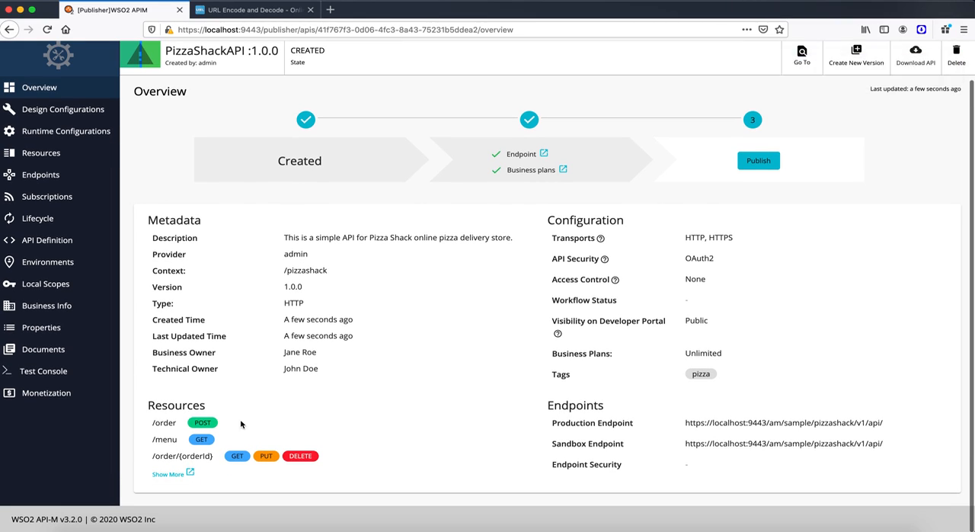
mouse_move(318, 443)
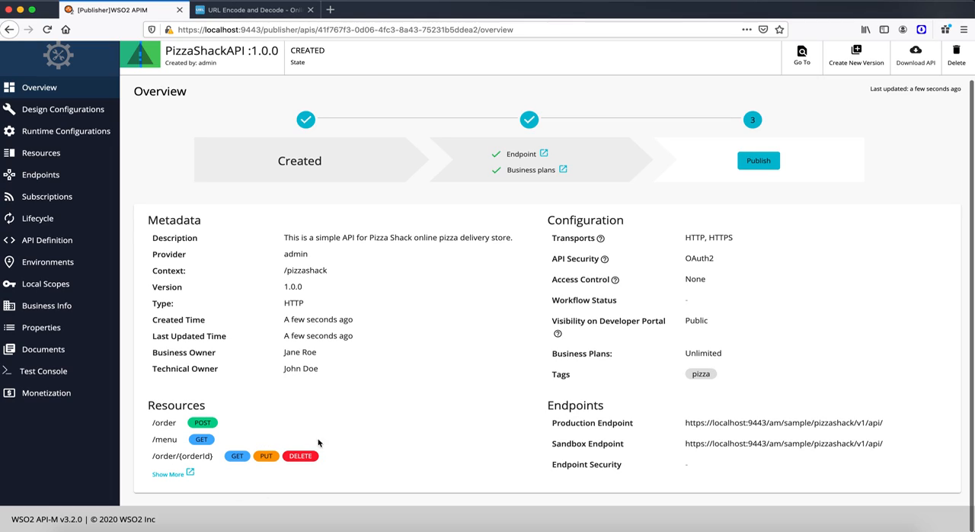
mouse_move(181, 424)
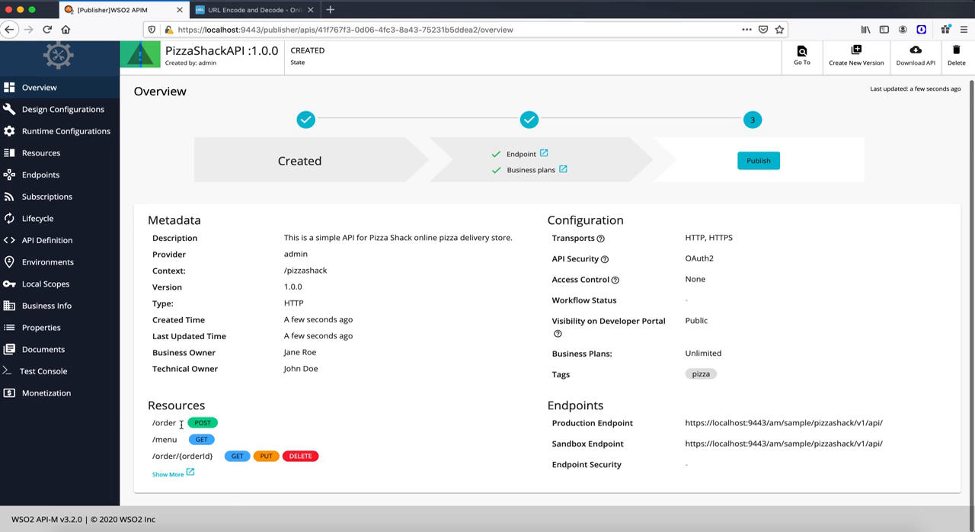
mouse_move(165, 441)
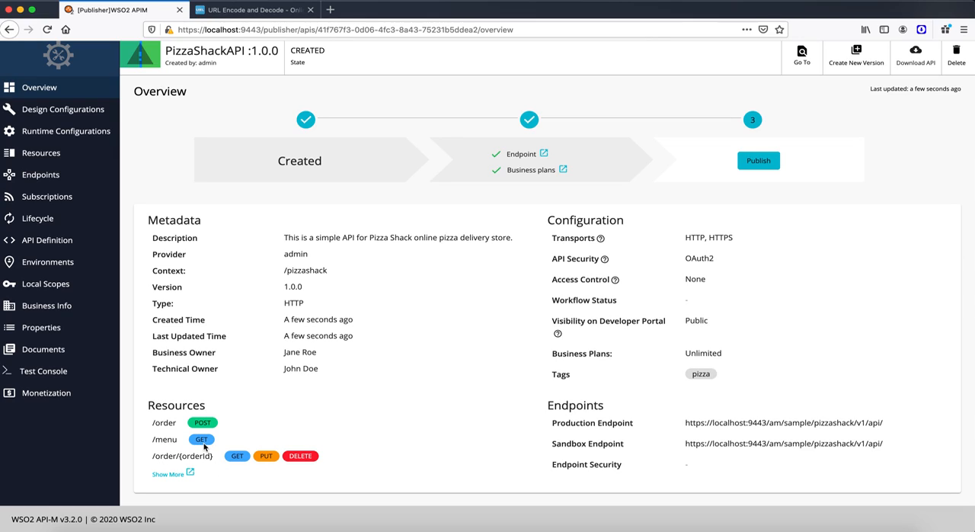
mouse_move(183, 388)
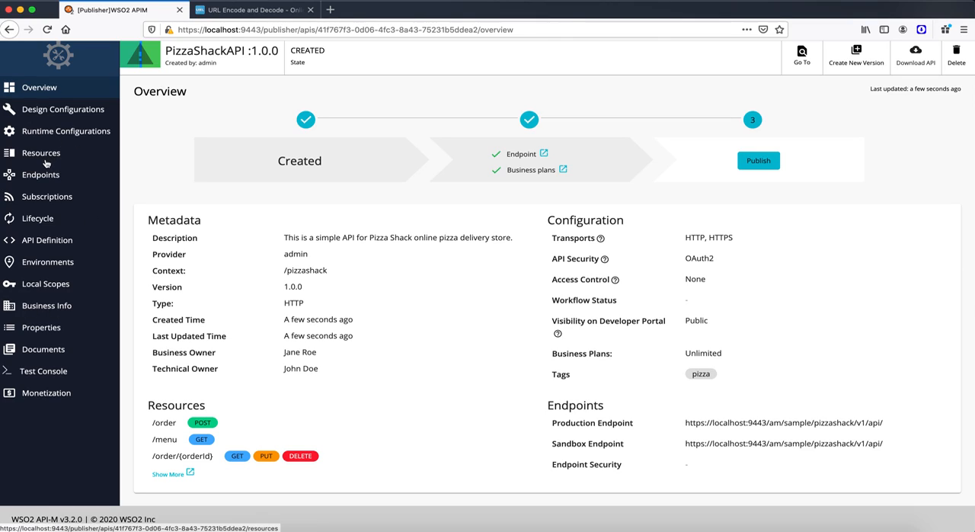
Step: Publish PizzaShackAPI 1.0.0 from its Lifecycle page
left_click(36, 217)
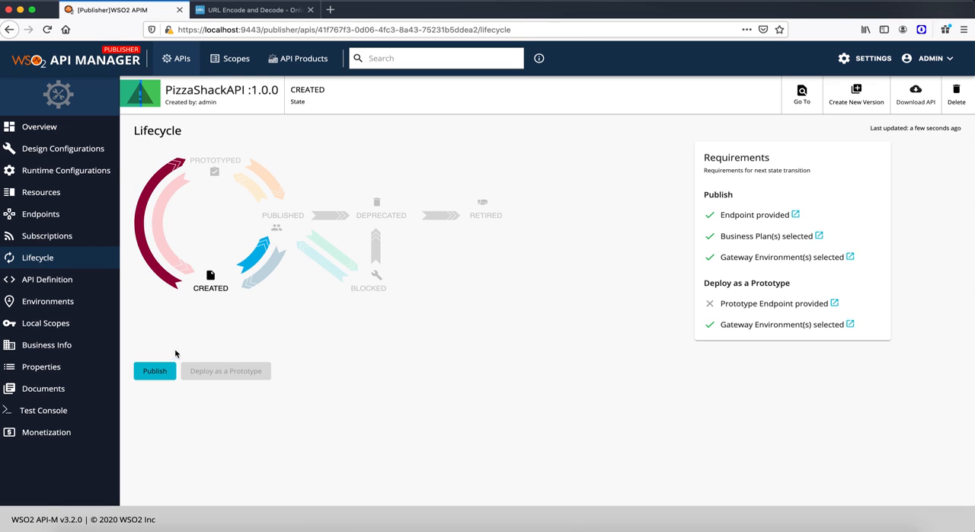
left_click(154, 370)
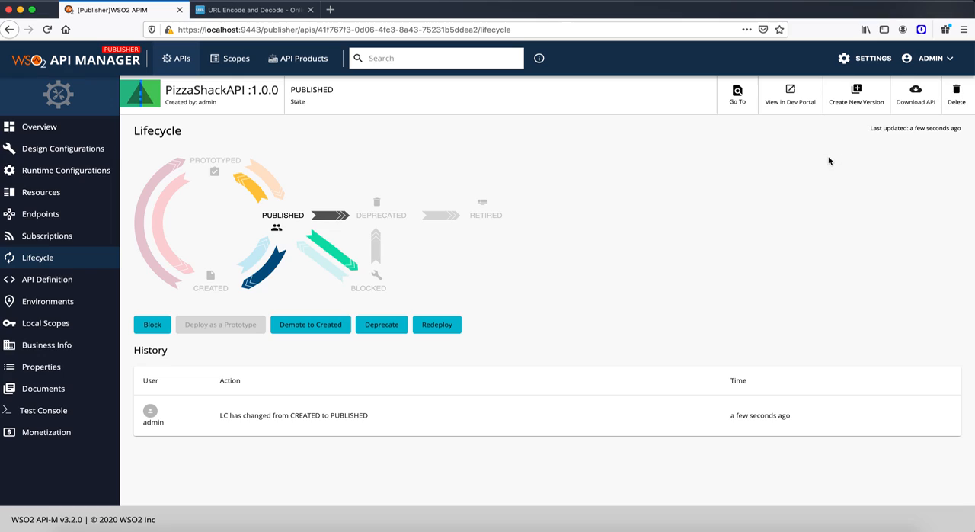
mouse_move(834, 157)
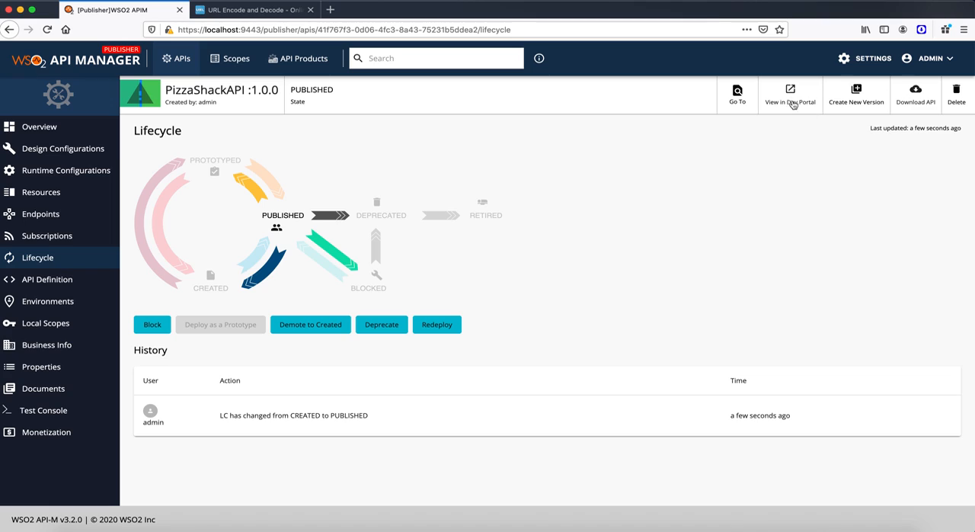
Step: View the published PizzaShackAPI in the Developer Portal
left_click(790, 90)
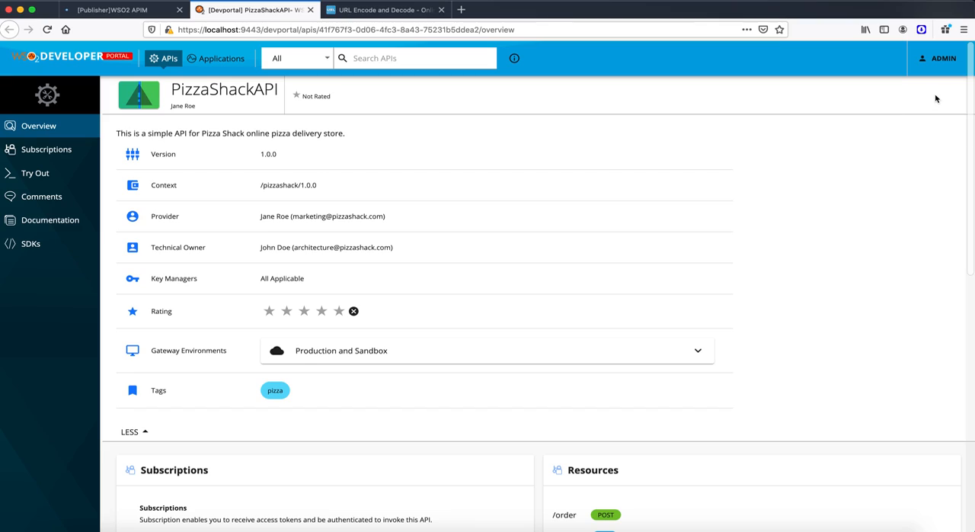
mouse_move(924, 104)
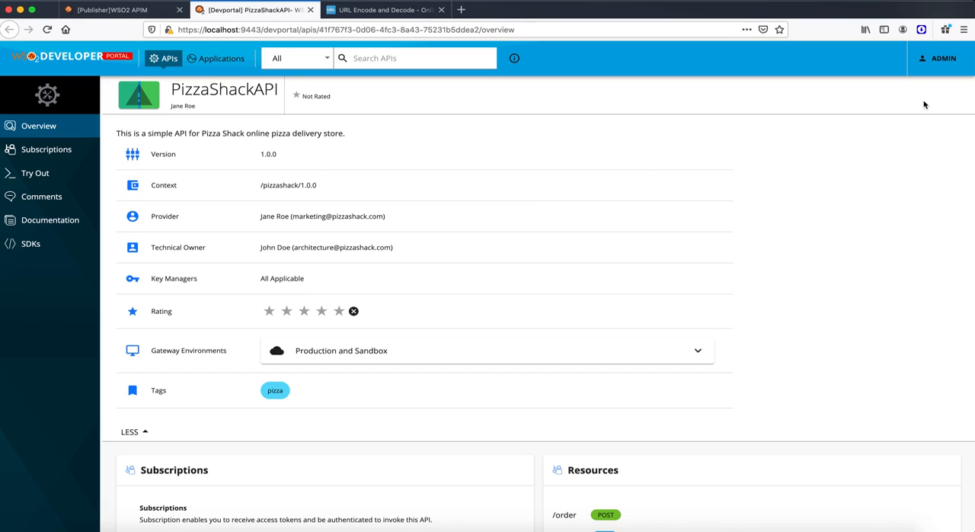
mouse_move(213, 174)
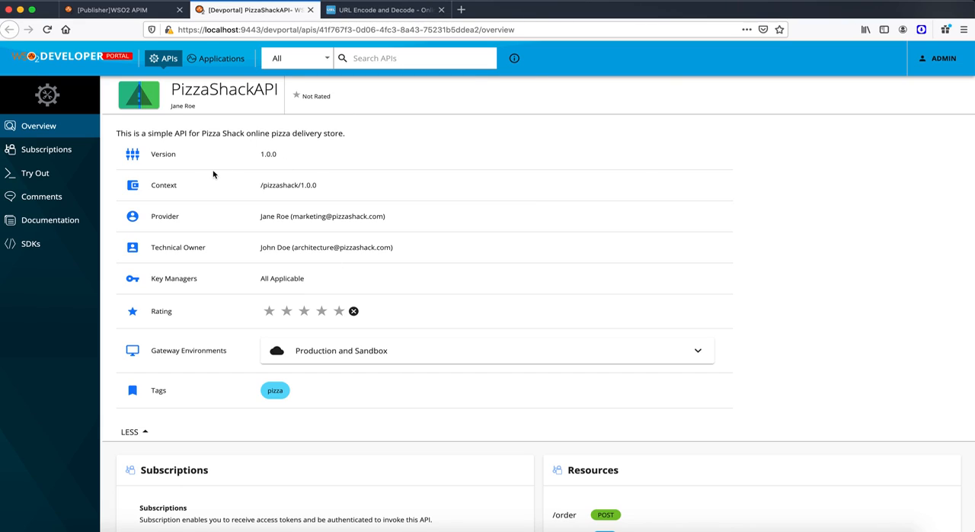
Step: Create application FoodChain with 10PerMin quota and description 'Food Application' and save it
left_click(220, 58)
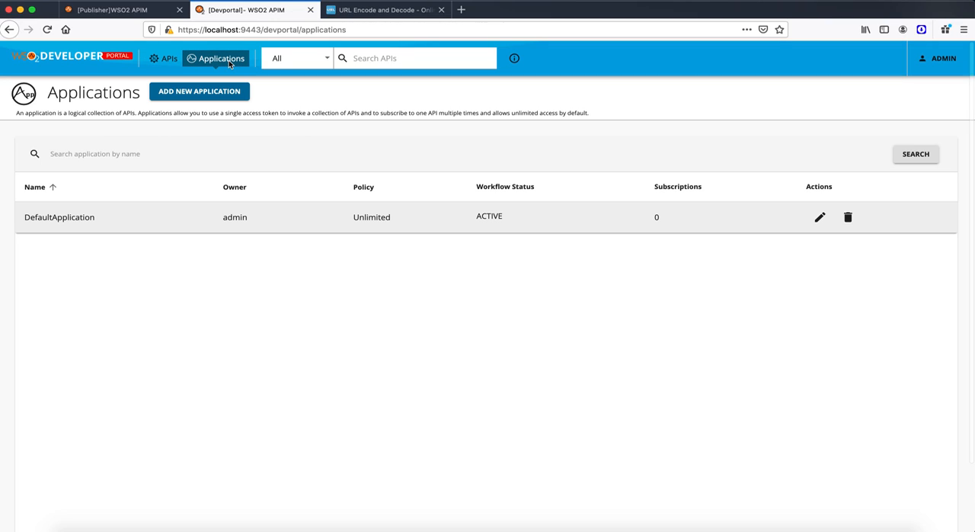
mouse_move(253, 278)
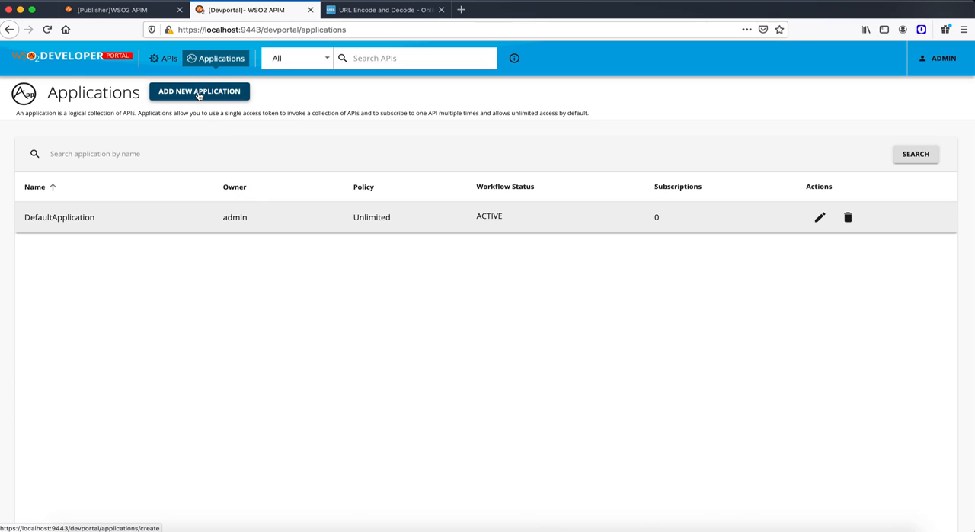
left_click(199, 90)
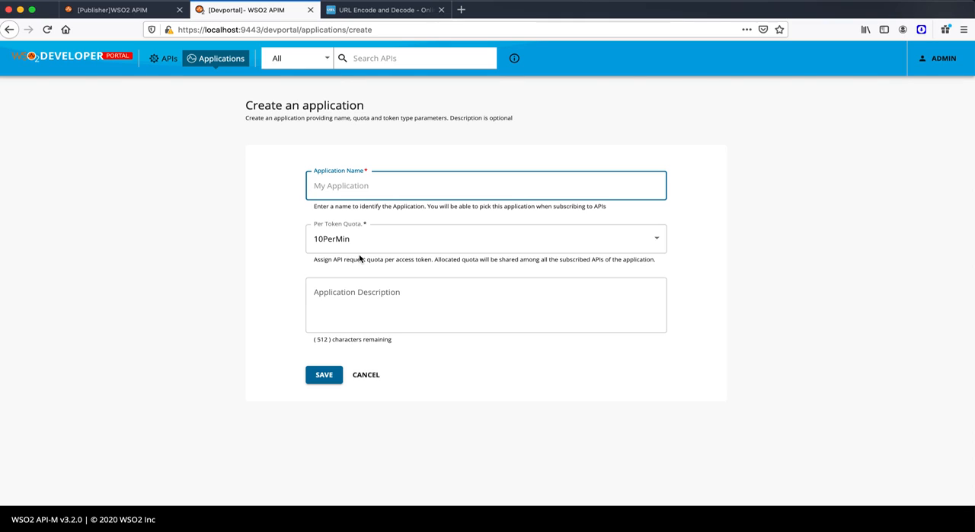
type("Food")
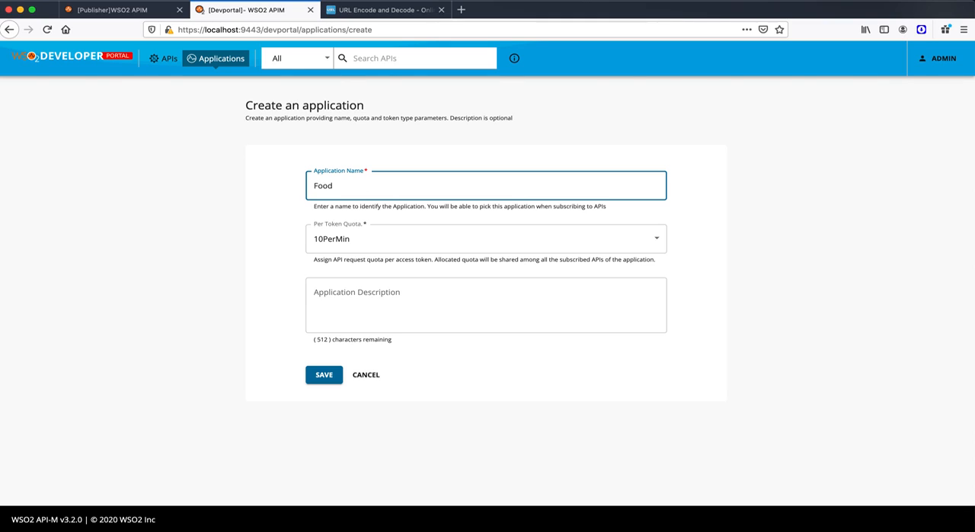
type("Chain")
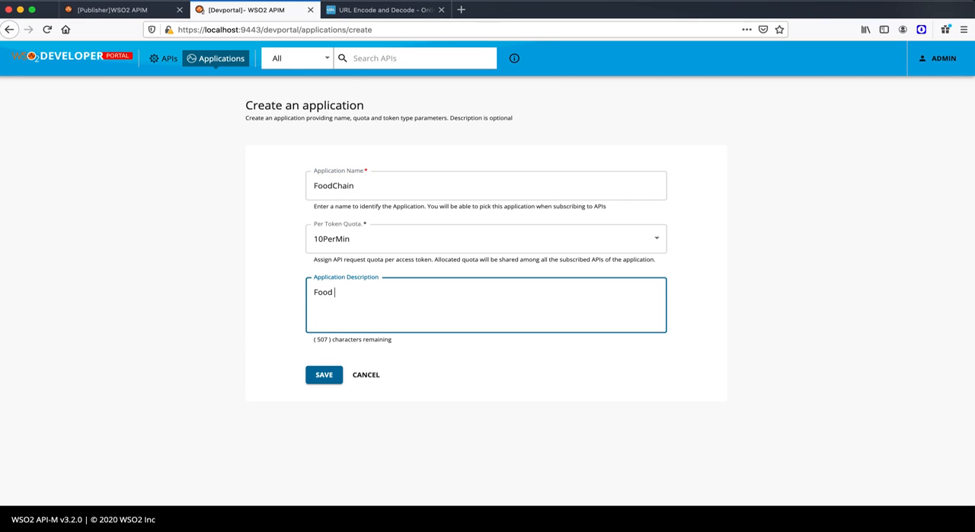
type("Application")
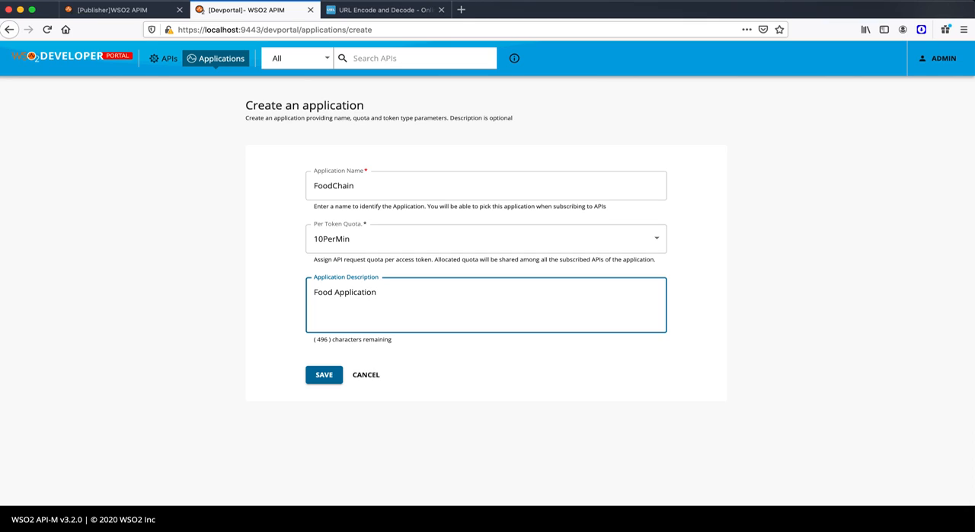
left_click(323, 374)
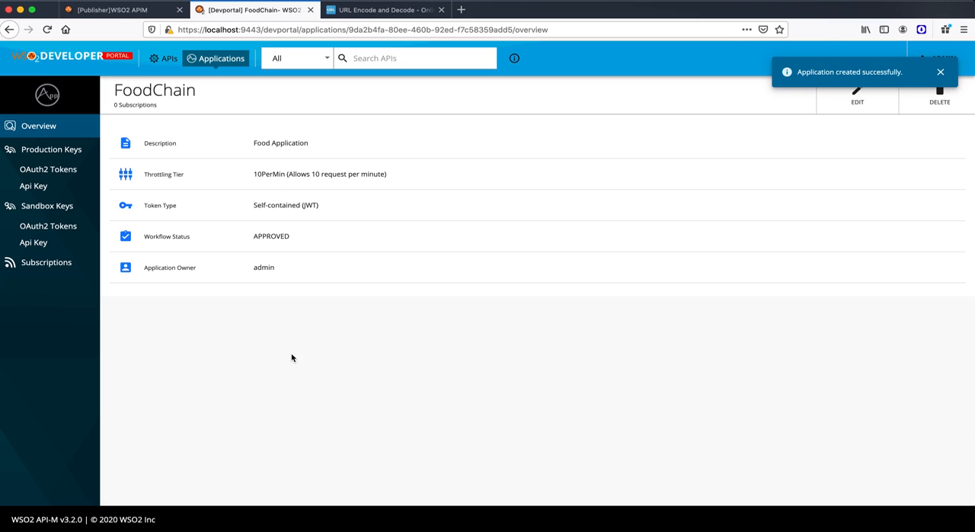
mouse_move(48, 169)
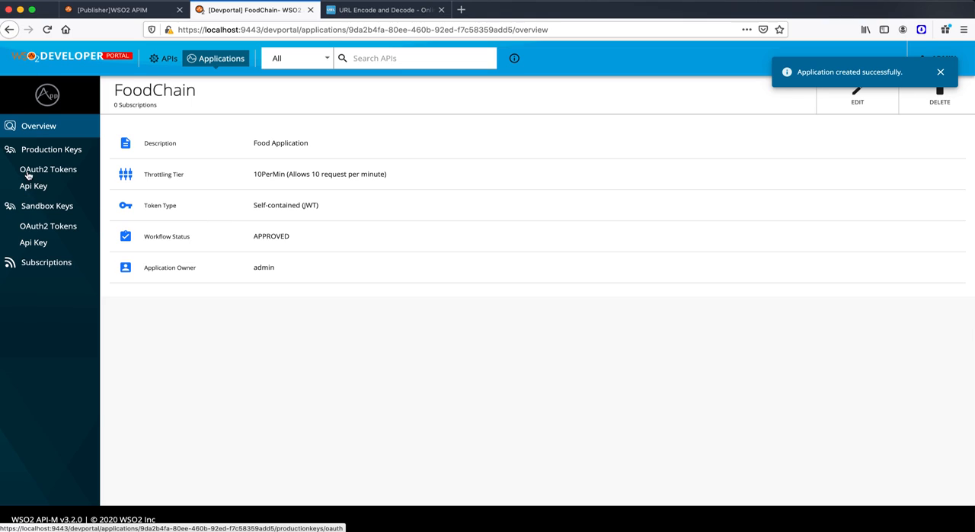
mouse_move(33, 243)
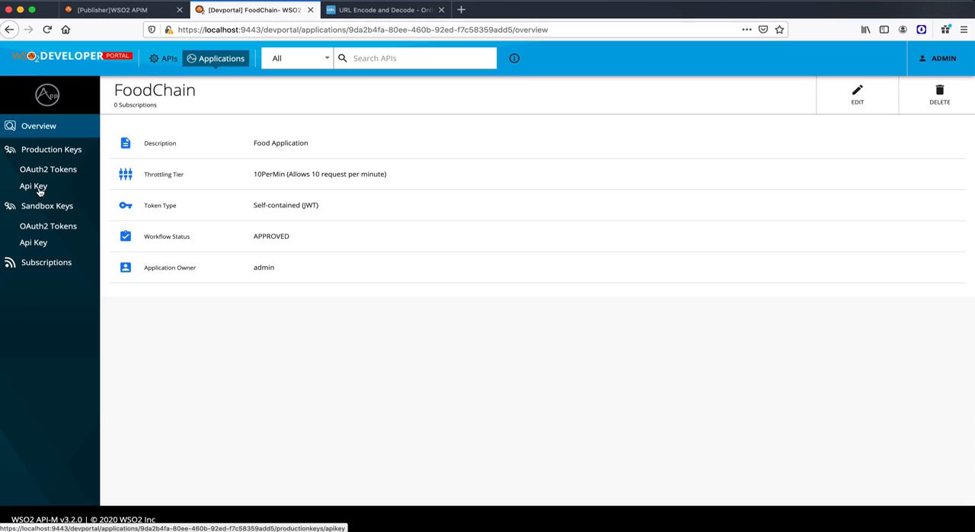
Step: Go to FoodChain's Production API Key page
left_click(33, 186)
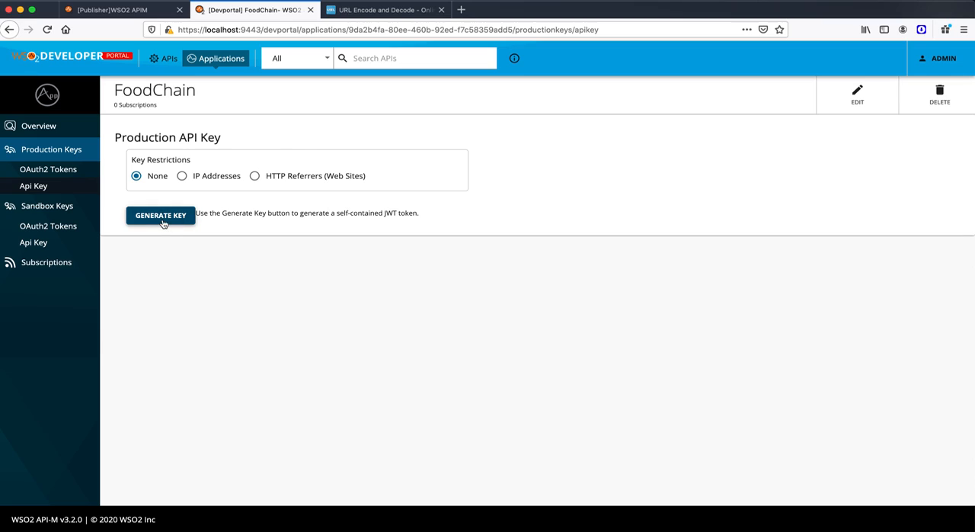
mouse_move(175, 237)
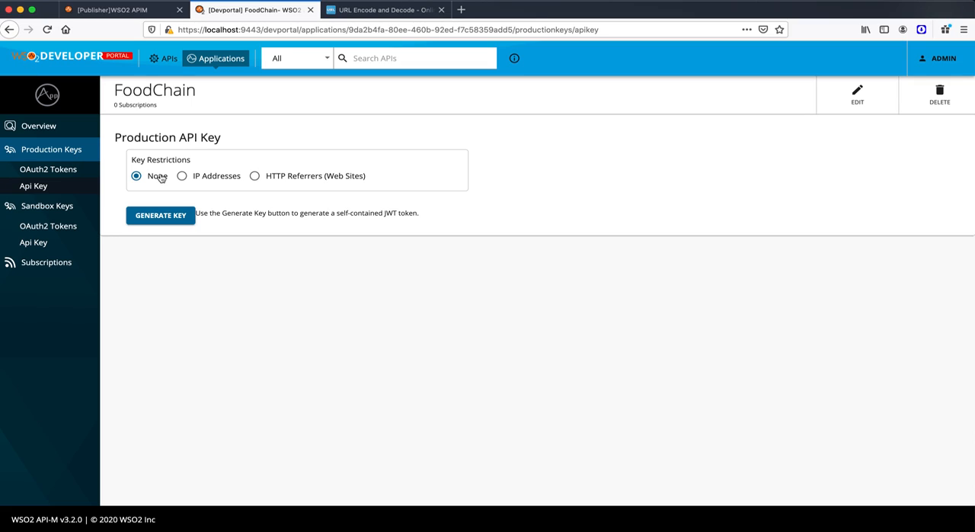
mouse_move(158, 174)
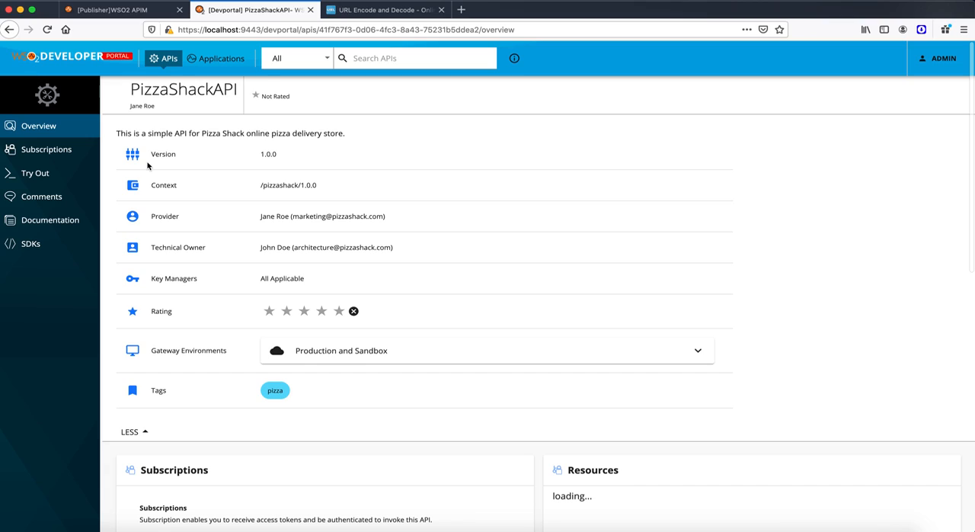
Step: Subscribe the FoodChain application to PizzaShackAPI from its Subscriptions page
left_click(46, 149)
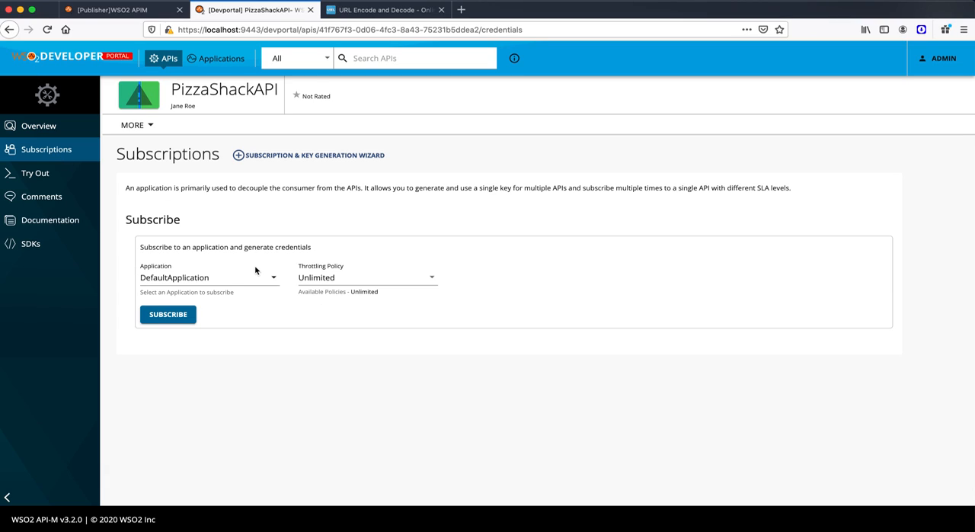
type("FoodChain")
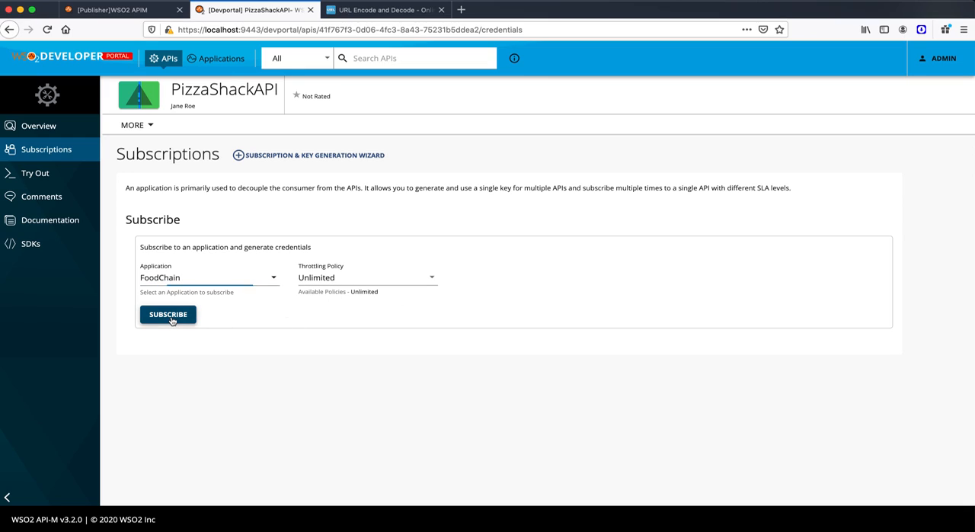
left_click(168, 314)
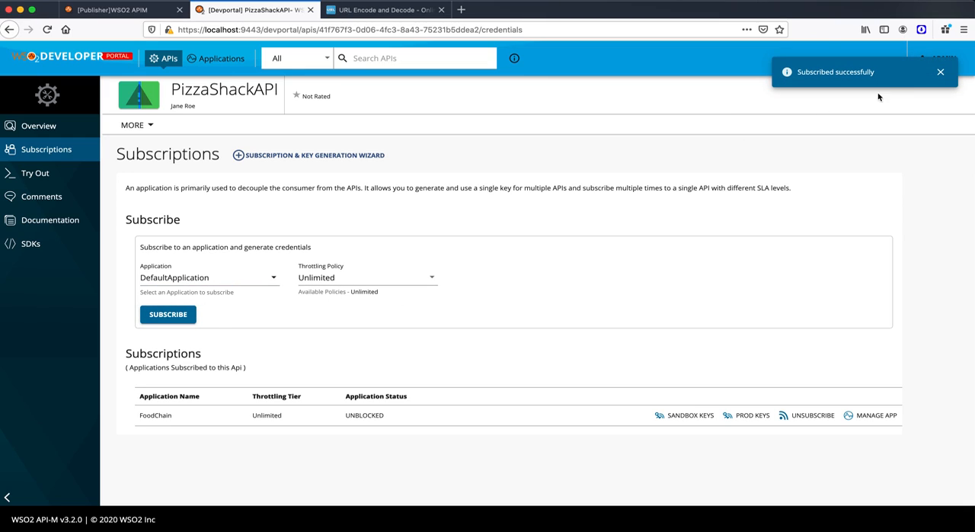
mouse_move(731, 434)
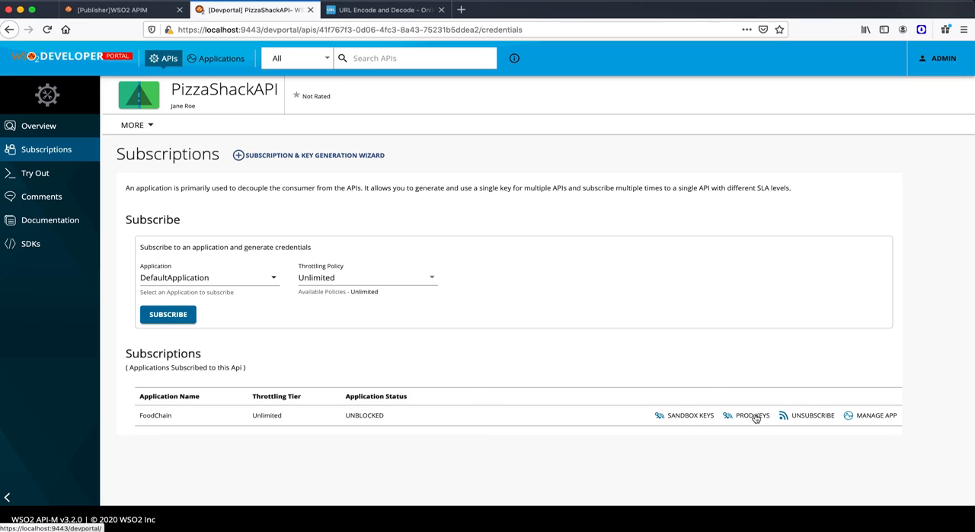
Step: Review FoodChain's production keys for the API, then return to the Applications list
left_click(752, 415)
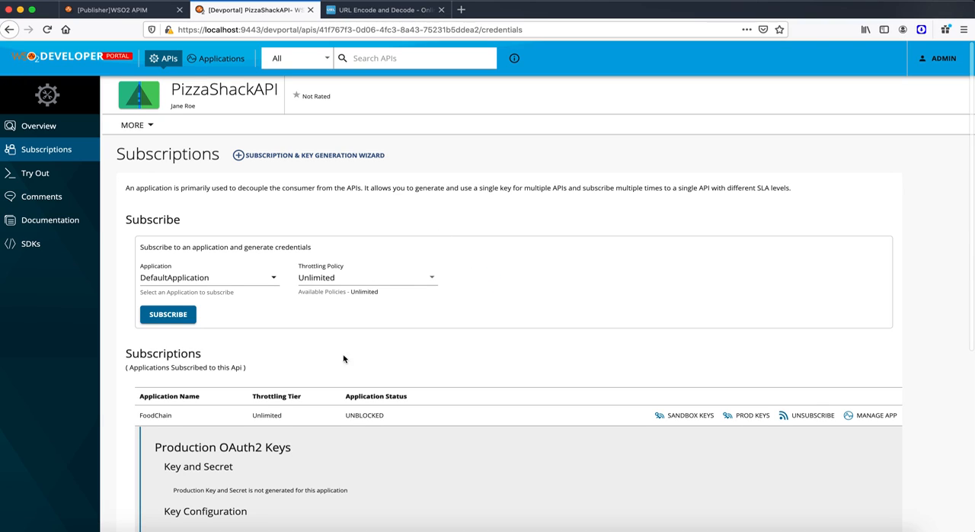
scroll("down", 3)
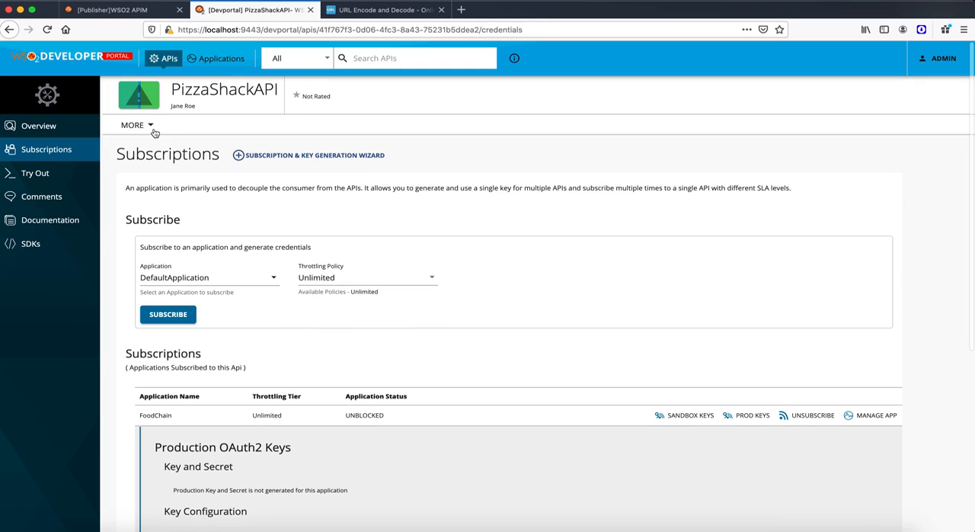
left_click(168, 58)
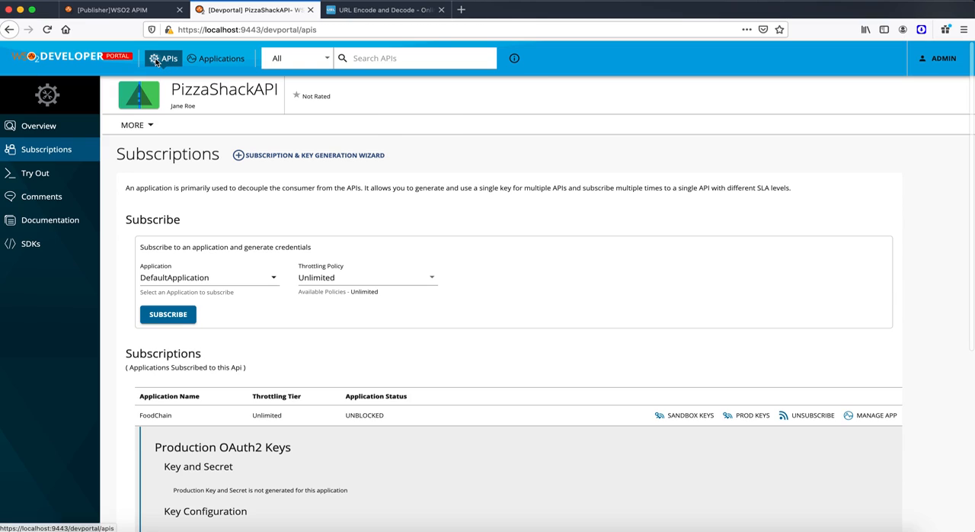
left_click(38, 126)
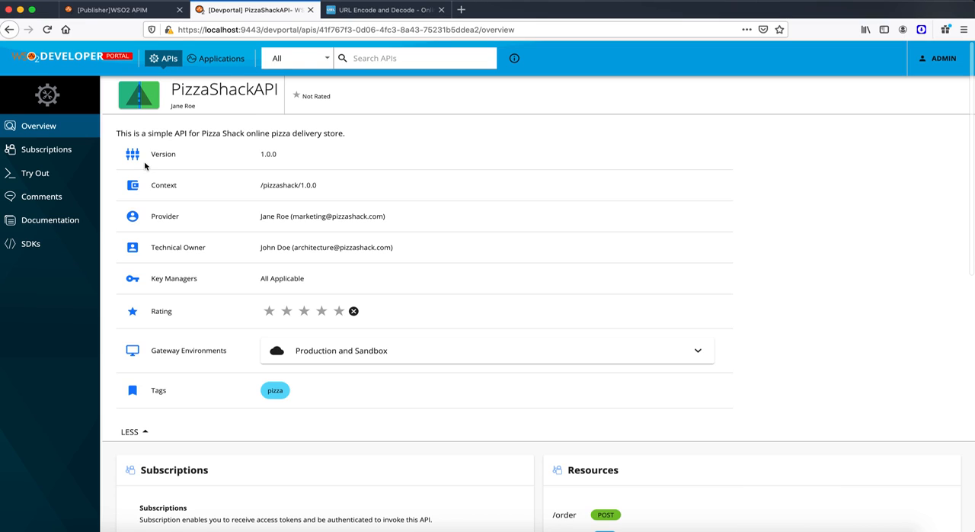
left_click(216, 58)
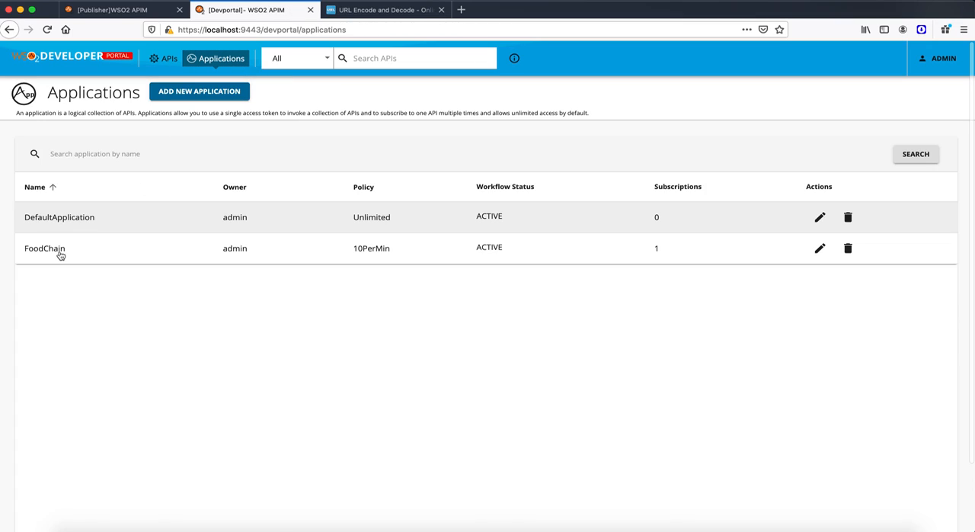
Step: Go to the FoodChain application's Production API Key page
left_click(44, 249)
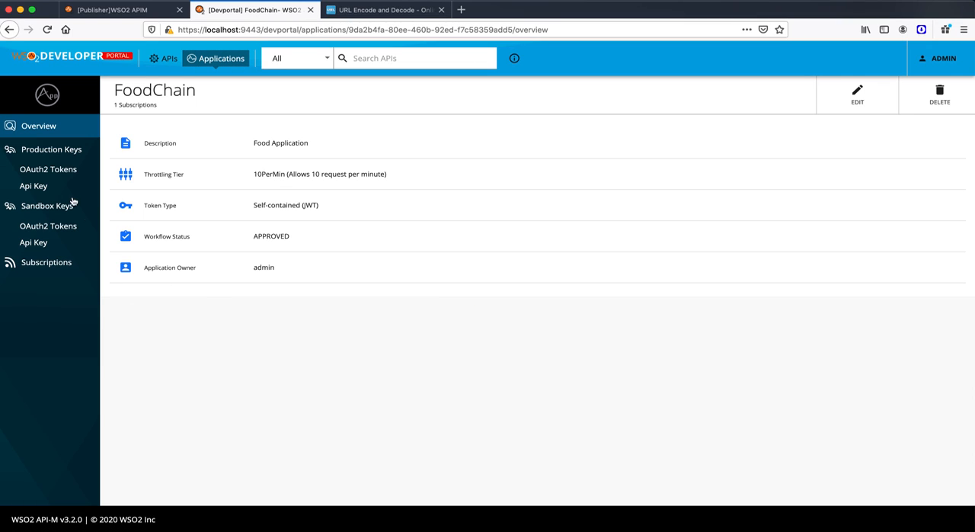
left_click(33, 186)
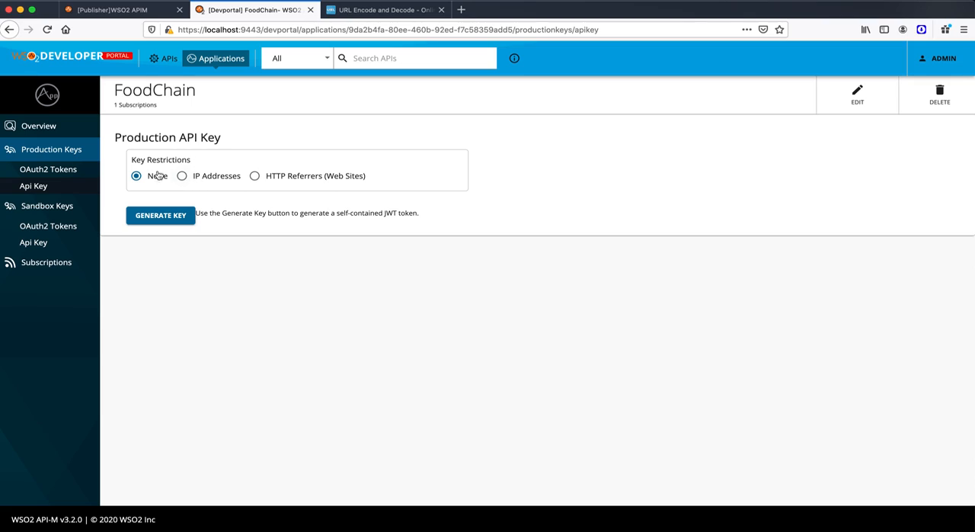
mouse_move(192, 172)
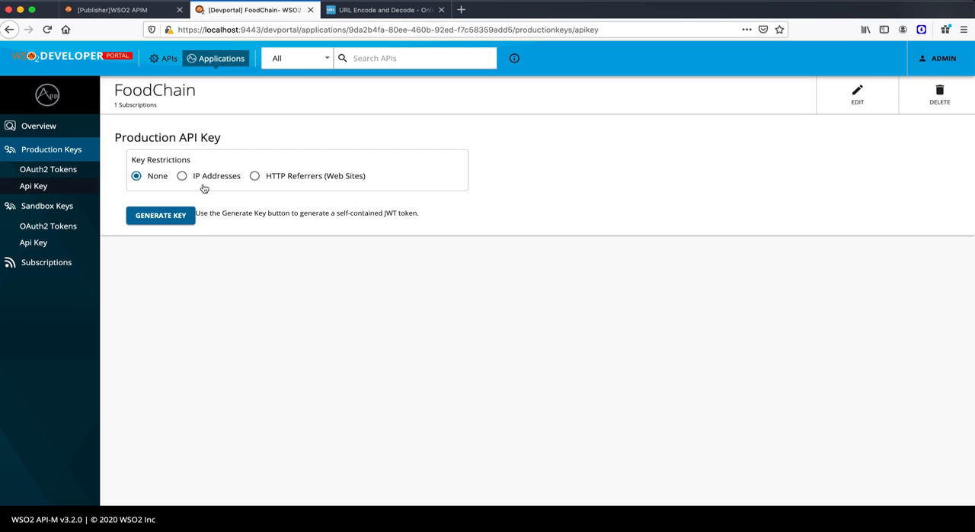
mouse_move(319, 195)
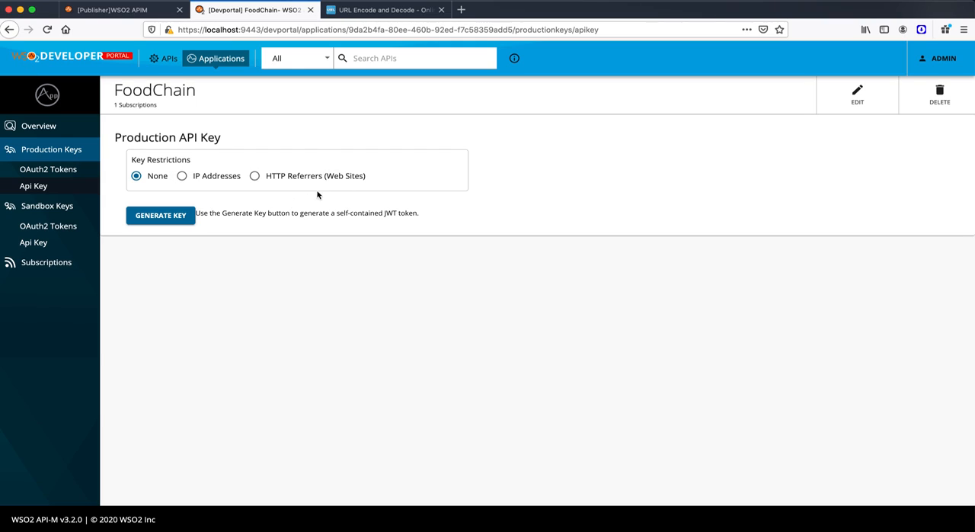
mouse_move(282, 193)
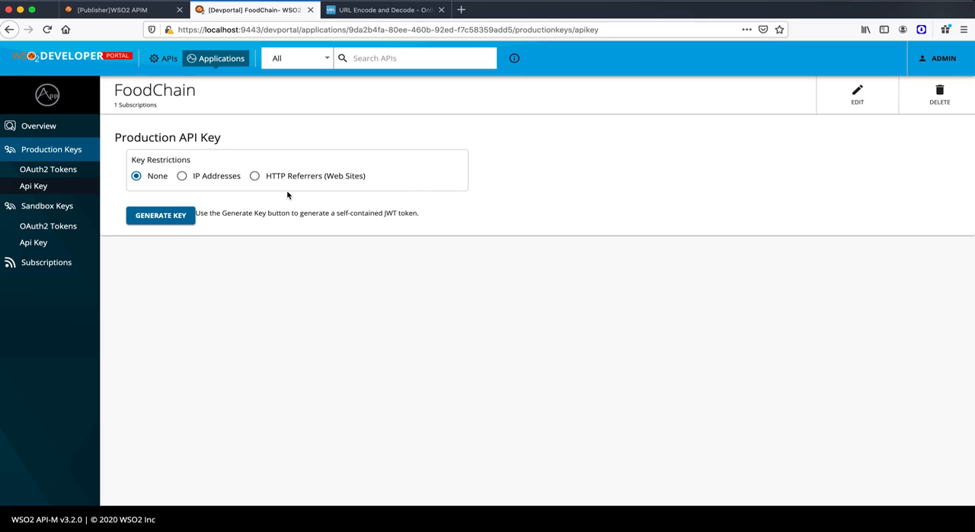
mouse_move(211, 185)
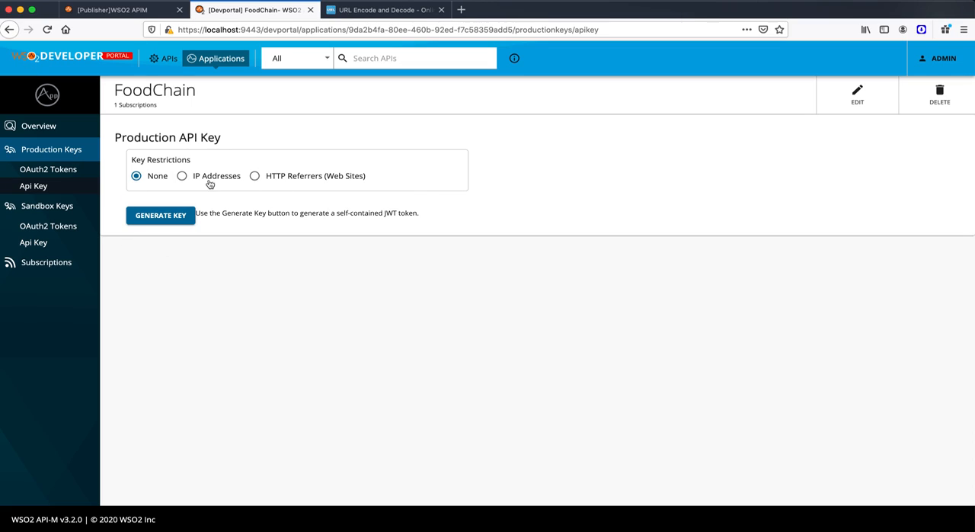
mouse_move(133, 235)
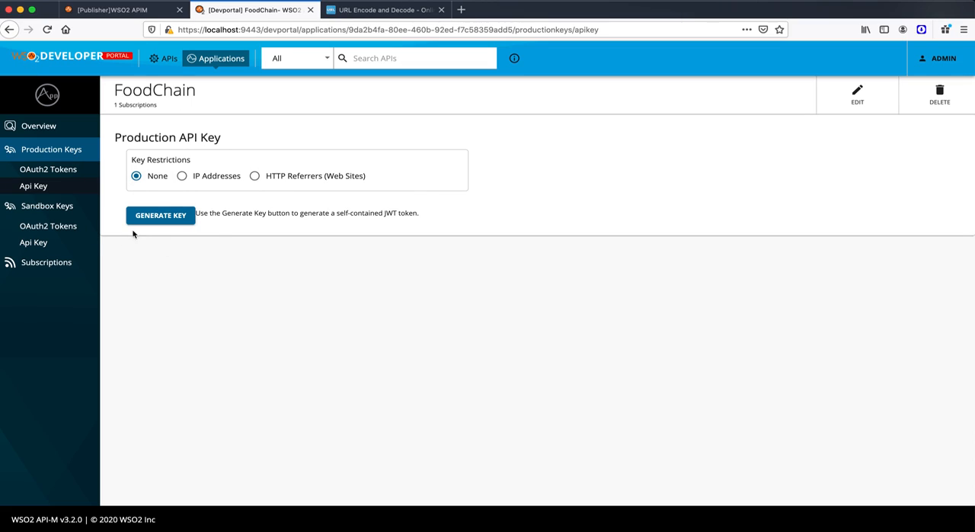
Step: Generate a FoodChain production API key with infinite validity and copy it
left_click(160, 215)
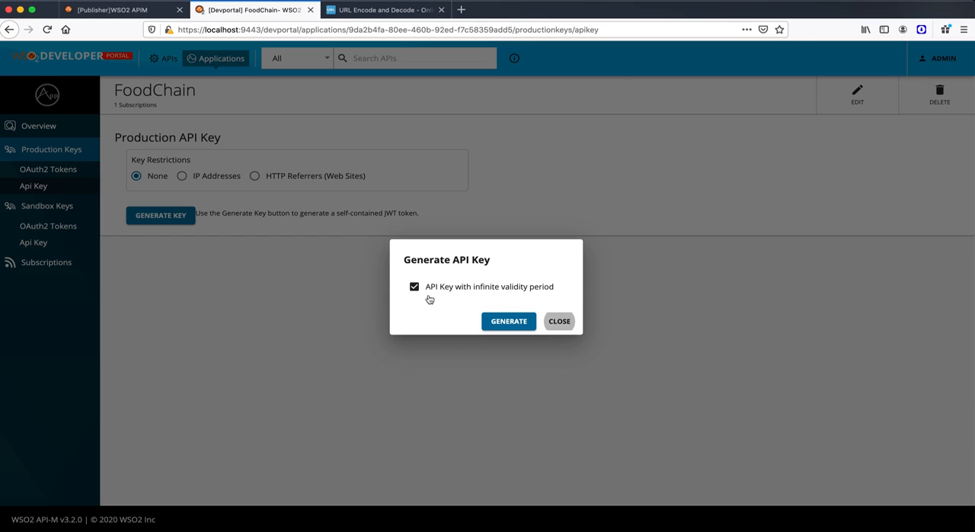
left_click(414, 286)
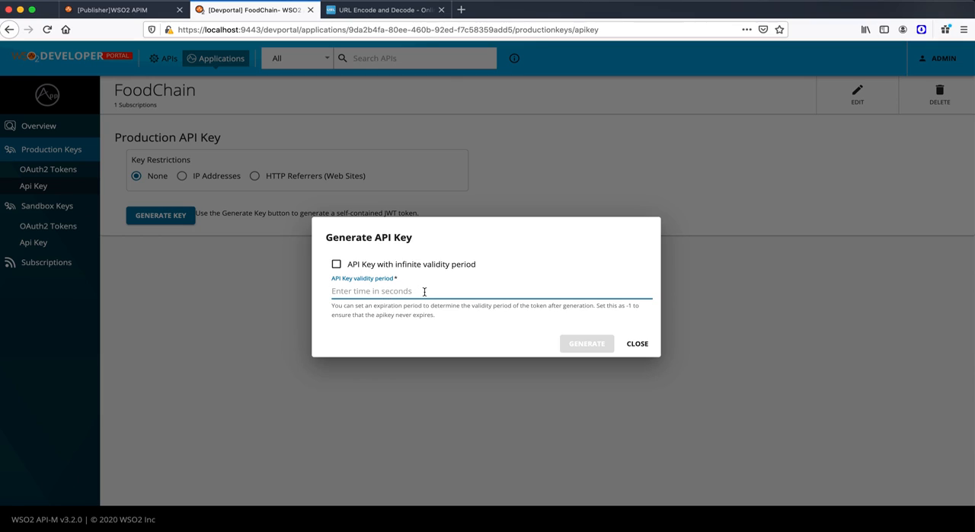
left_click(337, 263)
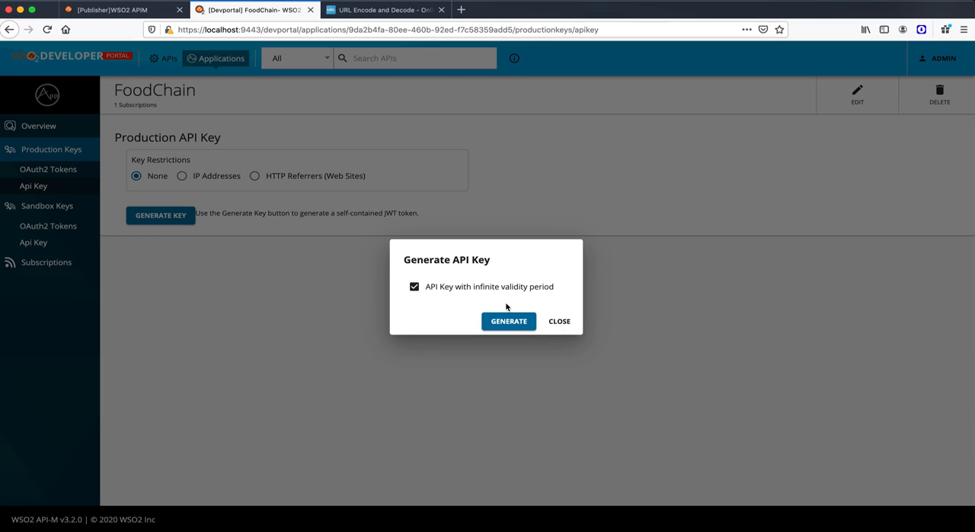
mouse_move(613, 351)
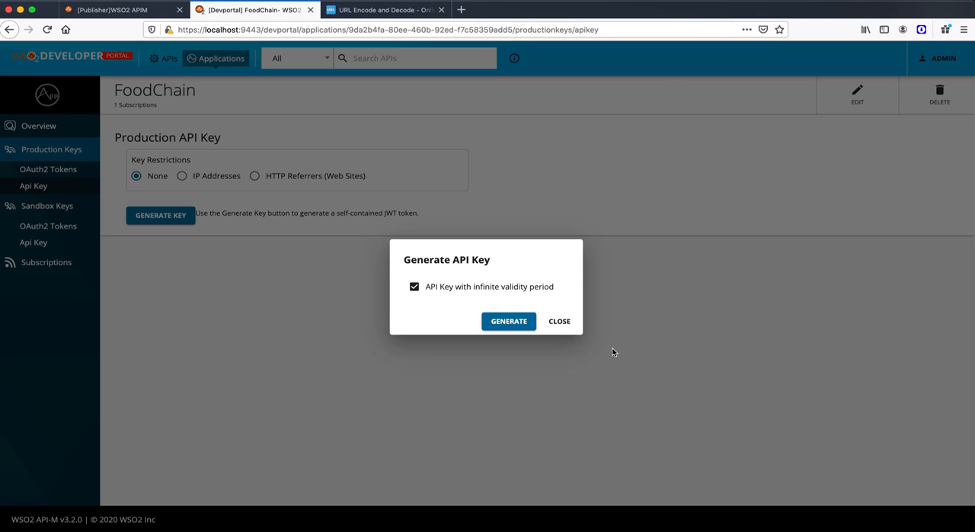
left_click(508, 321)
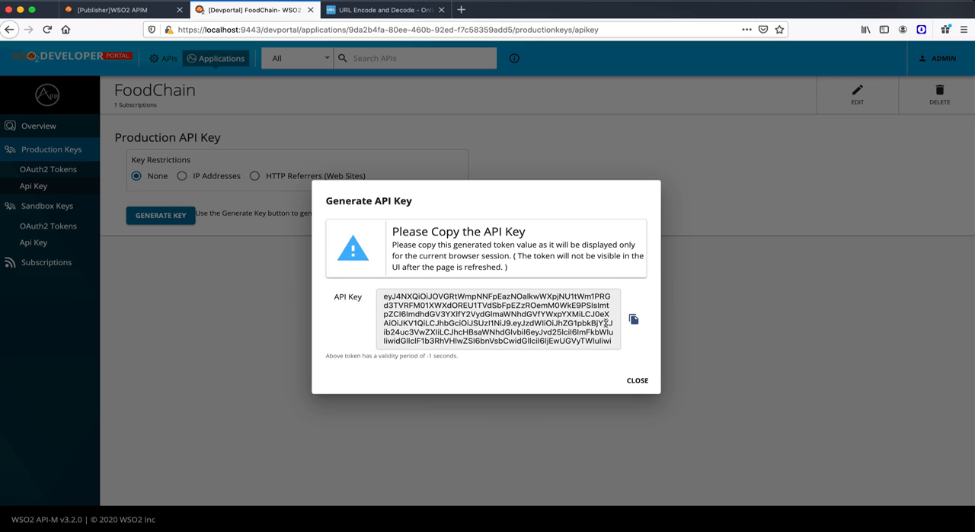
scroll("down", 3)
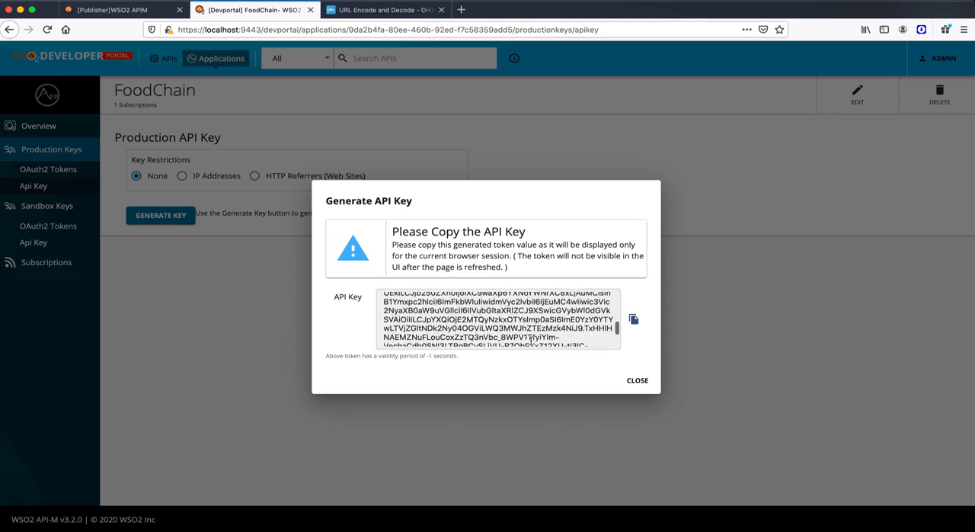
left_click(633, 319)
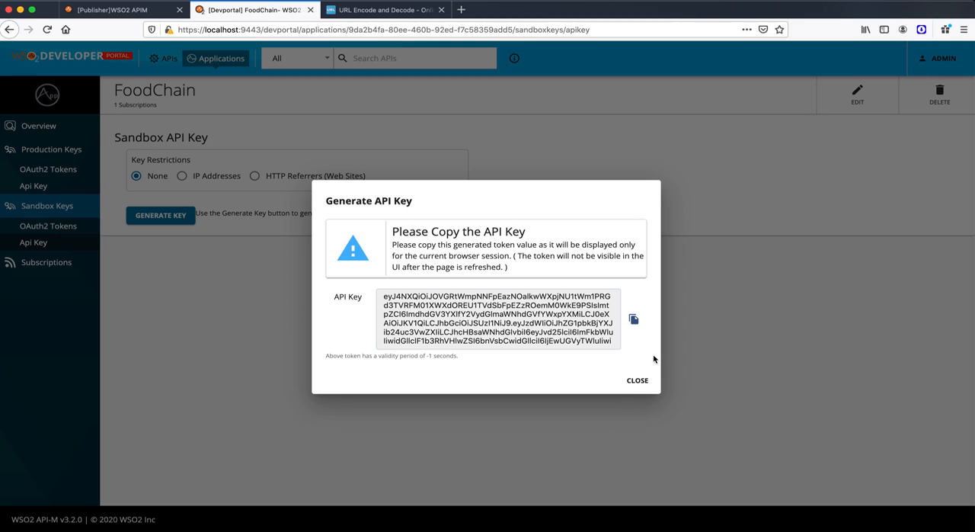
mouse_move(633, 319)
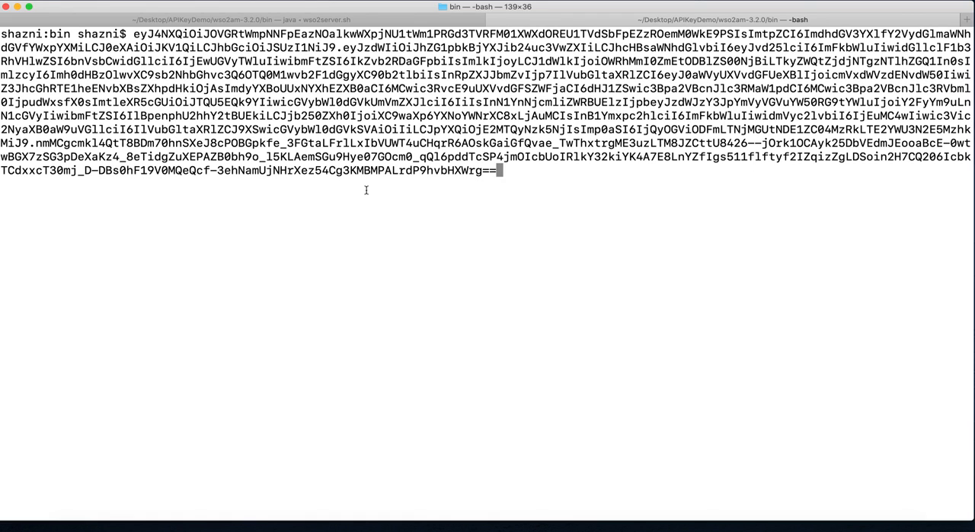
key("enter")
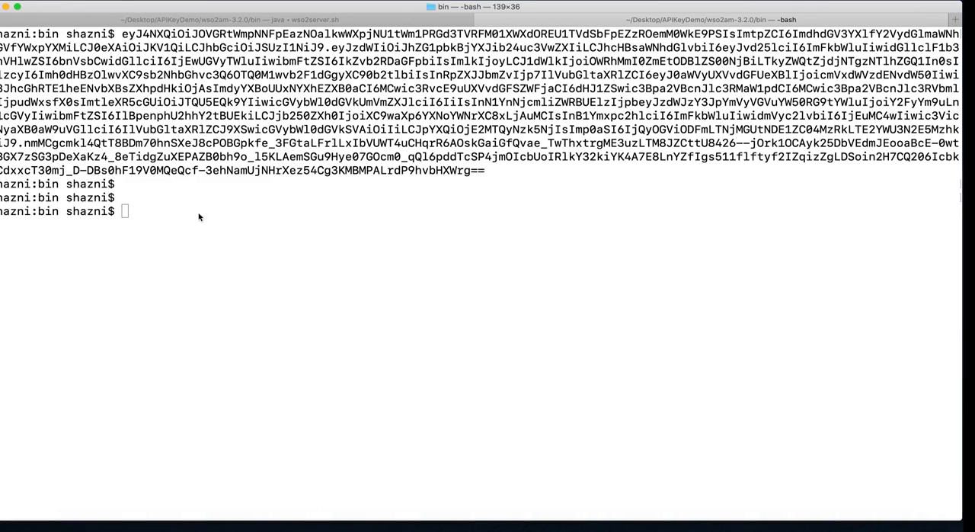
type("curl -k -X GET \"https://localhost:8243/pizzashack/1.0.0/menu\" -H \"accept: application/json\" -H \"apikey:")
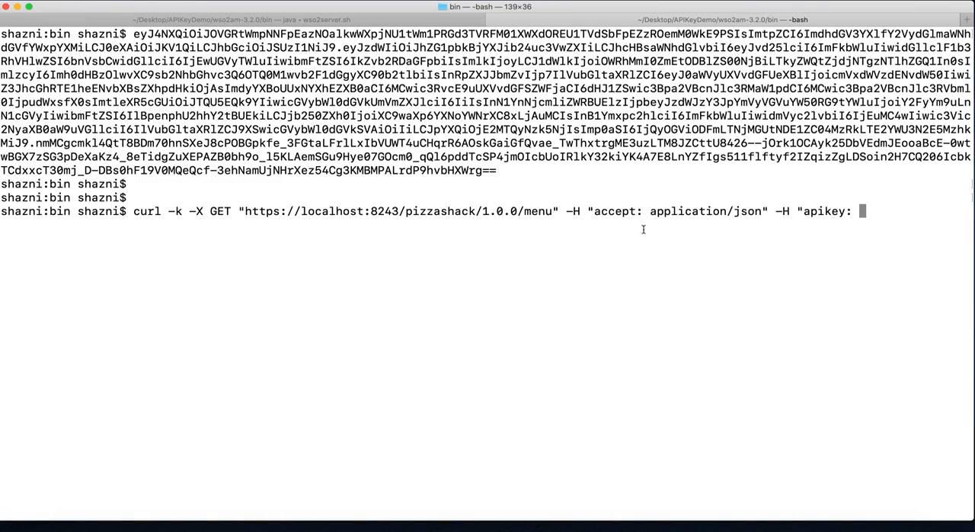
mouse_move(807, 207)
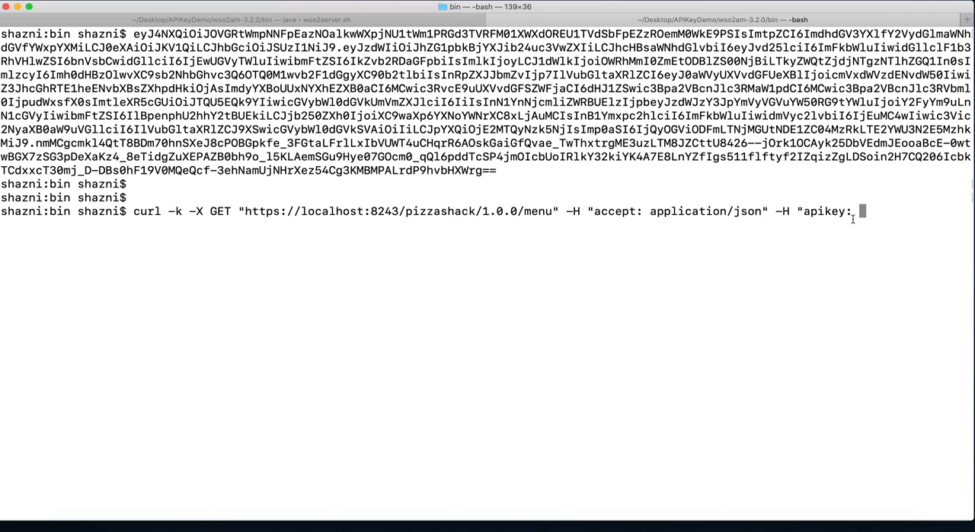
mouse_move(935, 227)
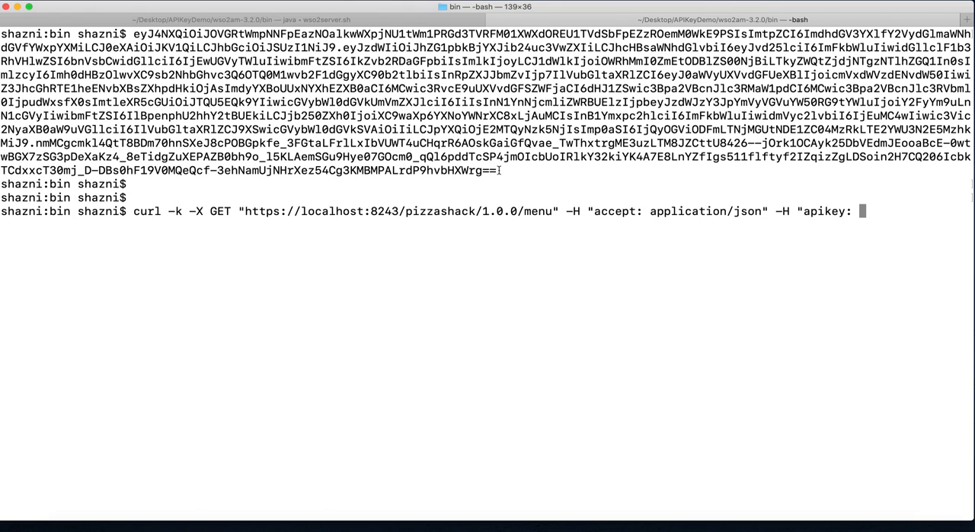
left_click_drag(134, 42, 496, 172)
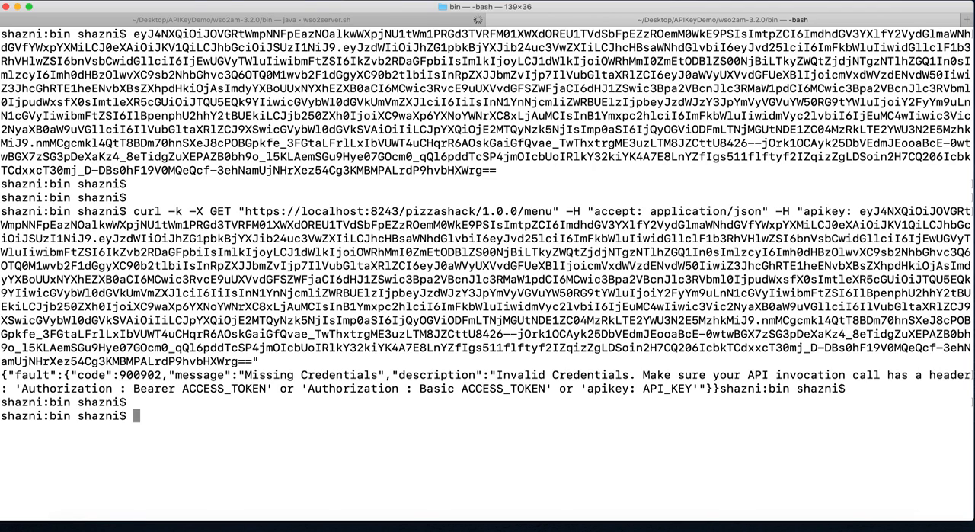
left_click(561, 215)
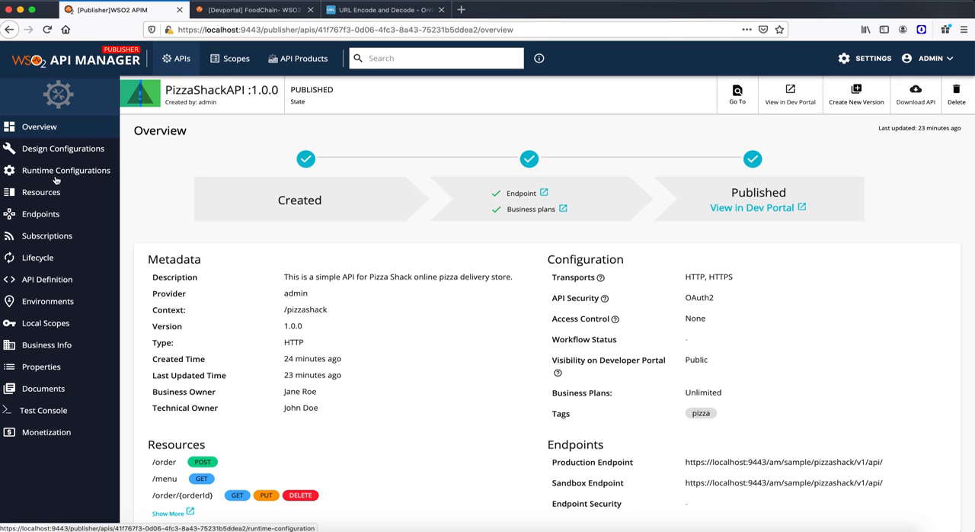
Step: In Runtime Configurations, tick Api Key under Application Level Security alongside OAuth2 and save
left_click(66, 169)
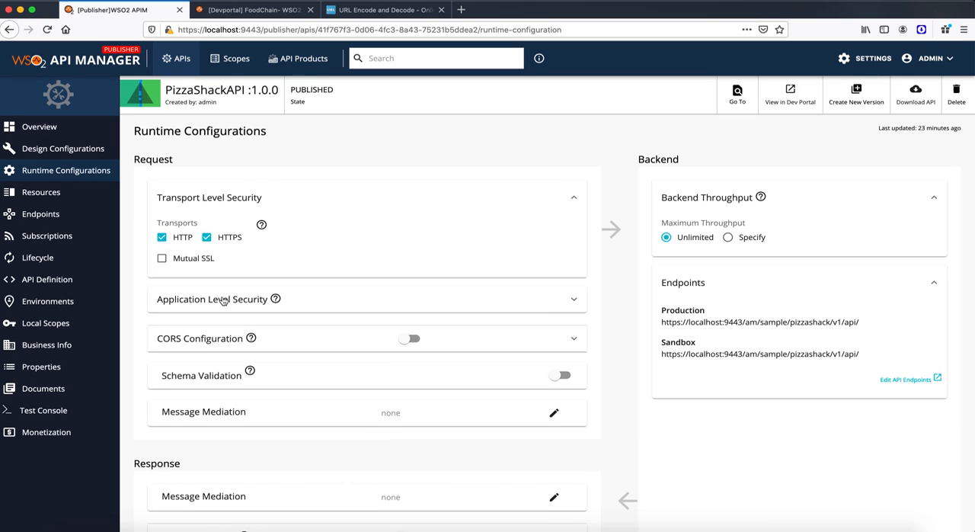
left_click(212, 299)
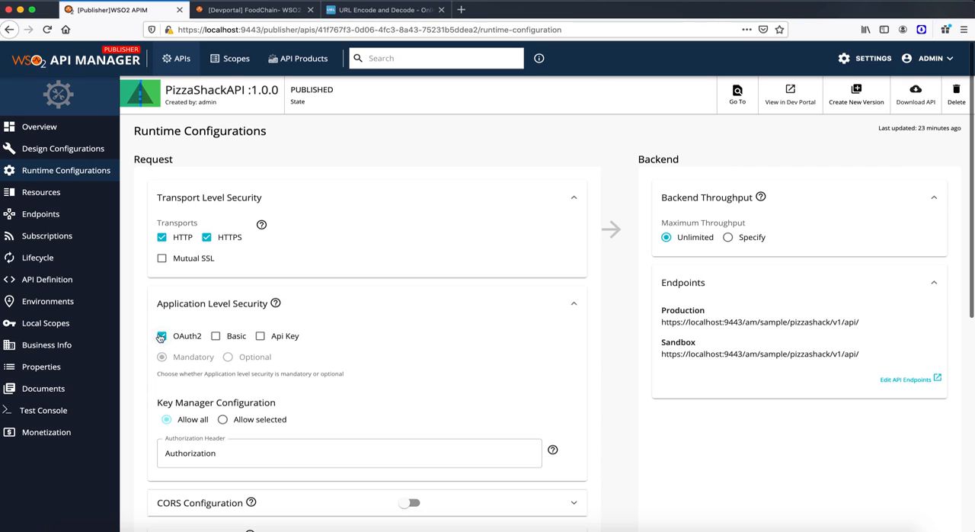
left_click(260, 335)
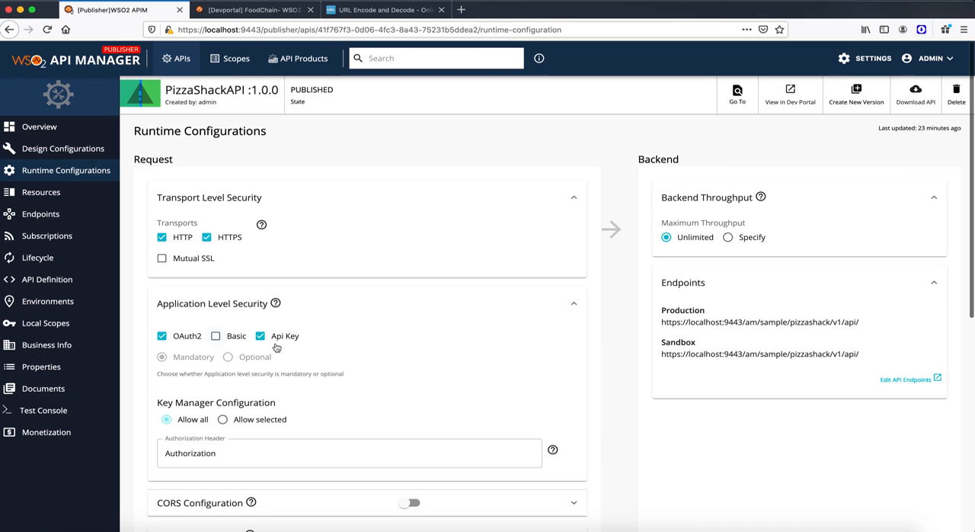
mouse_move(299, 361)
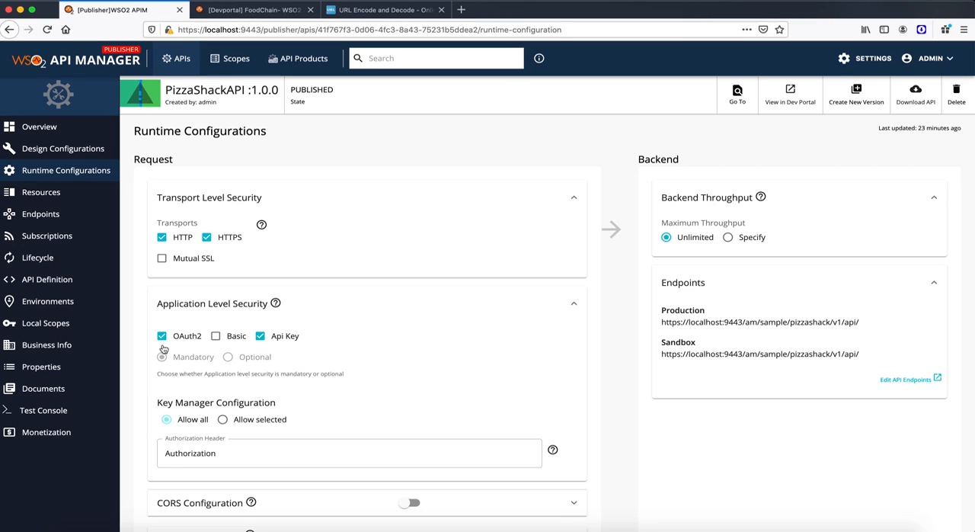
left_click(162, 335)
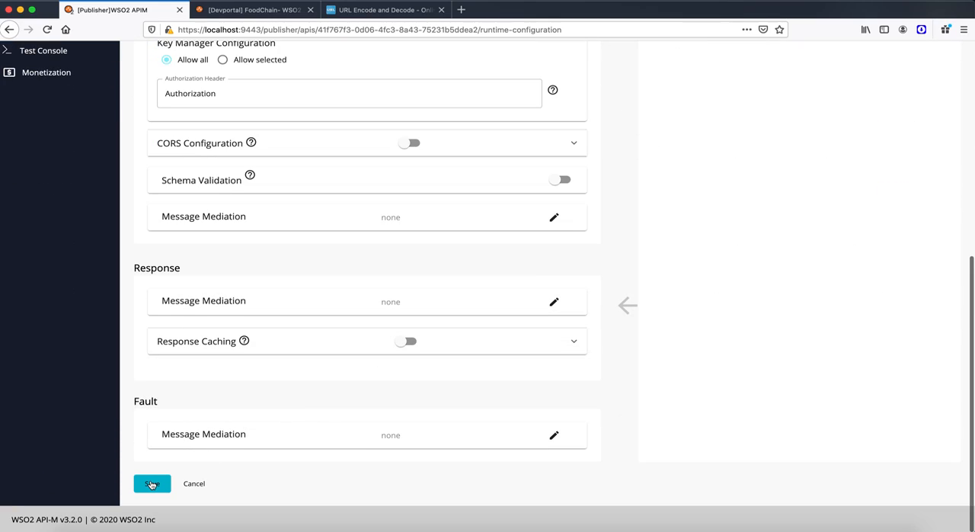
left_click(151, 483)
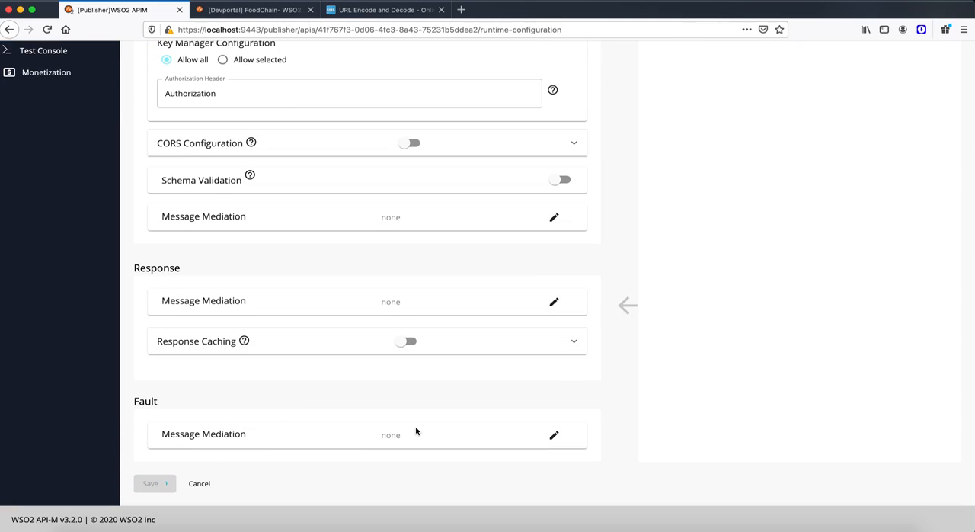
left_click(150, 483)
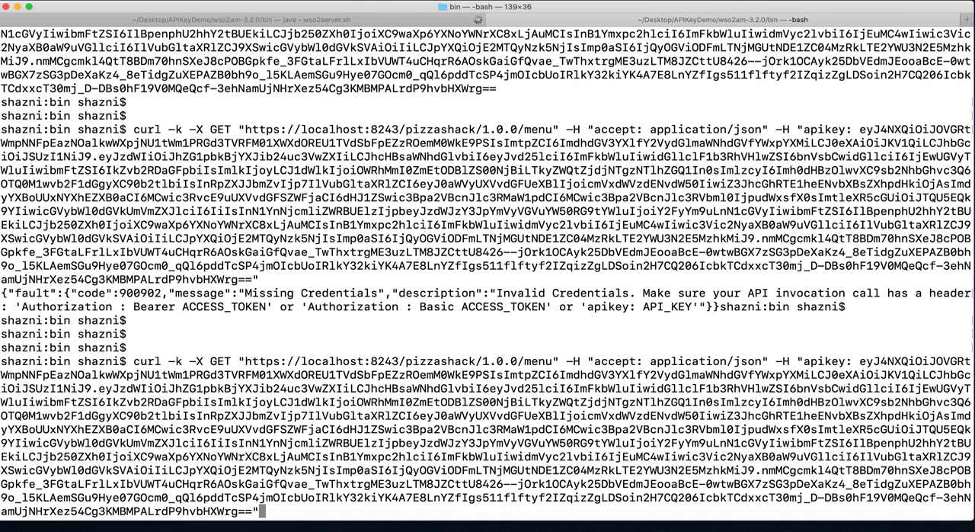
Step: Rerun the previous curl menu request, now returning the PizzaShack menu JSON
key("Return")
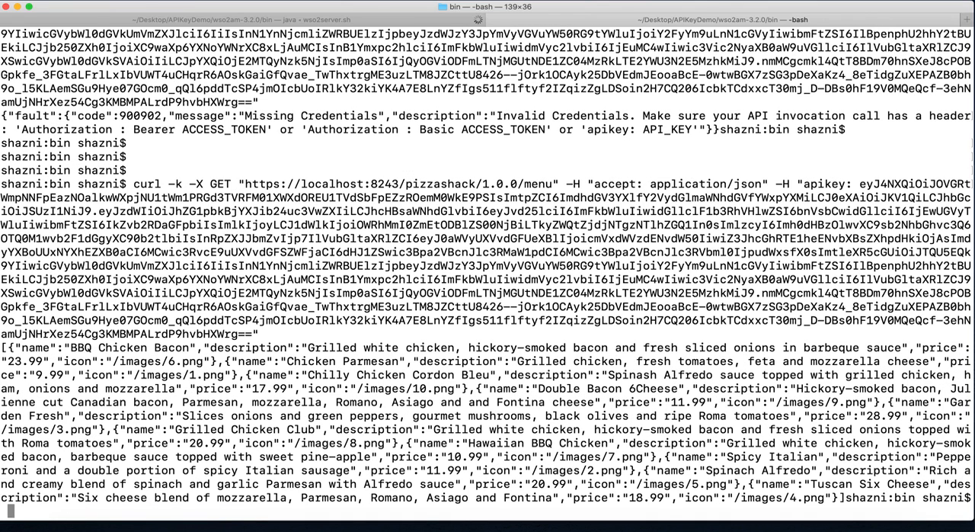